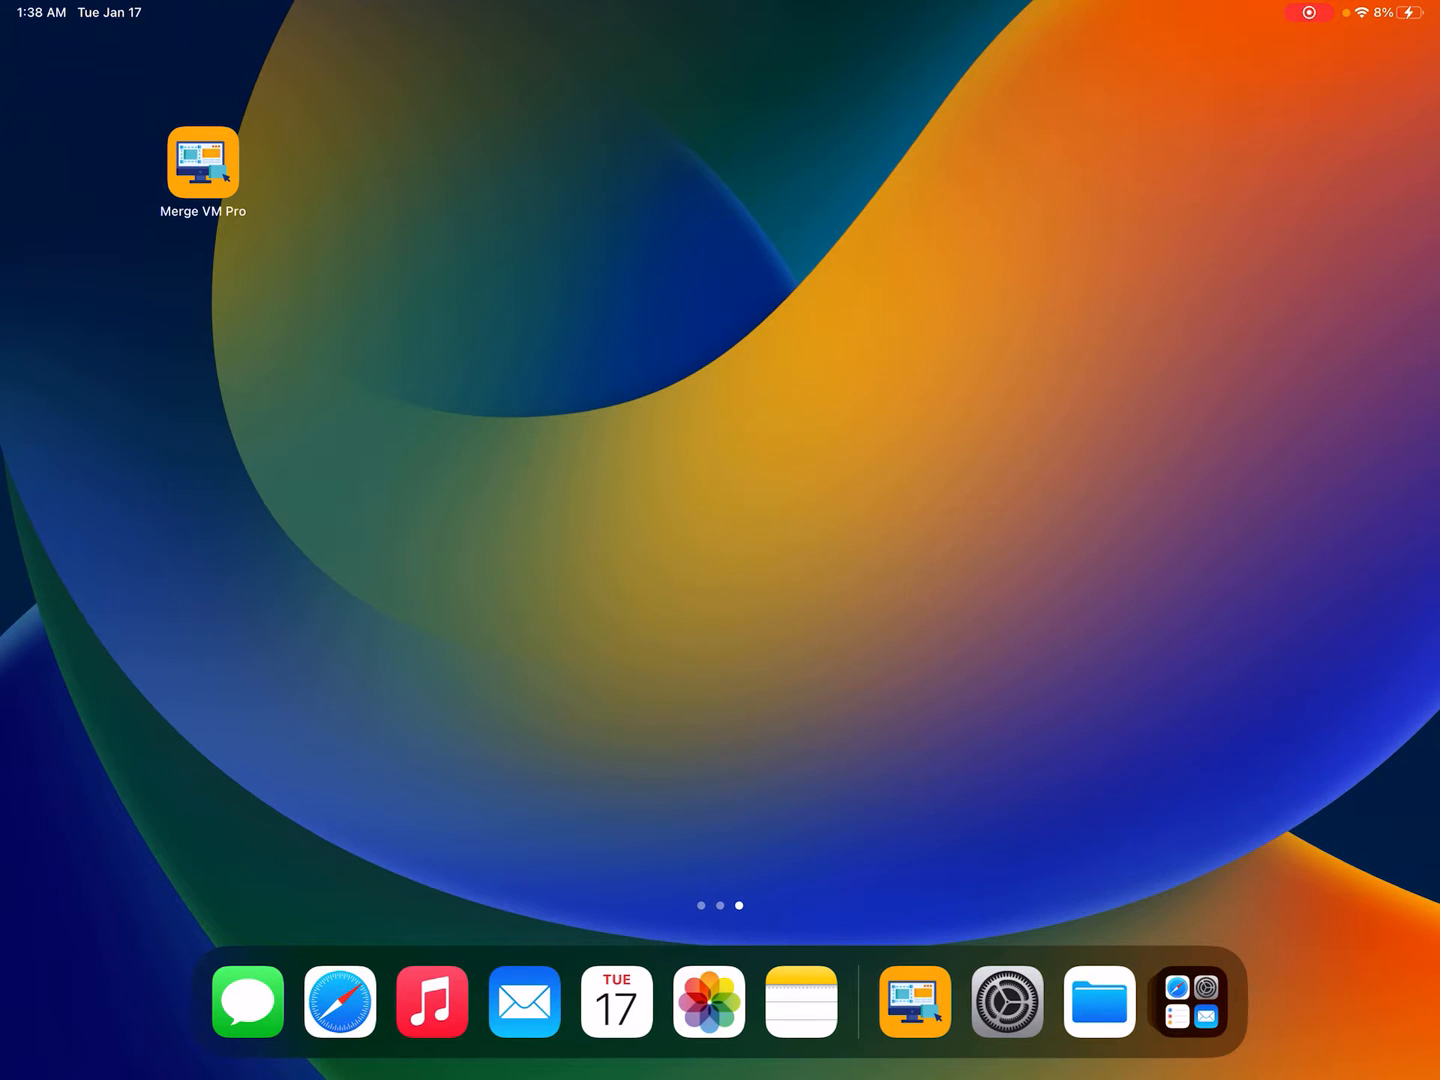
Step: Launch Merge VM Pro from the Home Screen to its virtual machine list
click(202, 162)
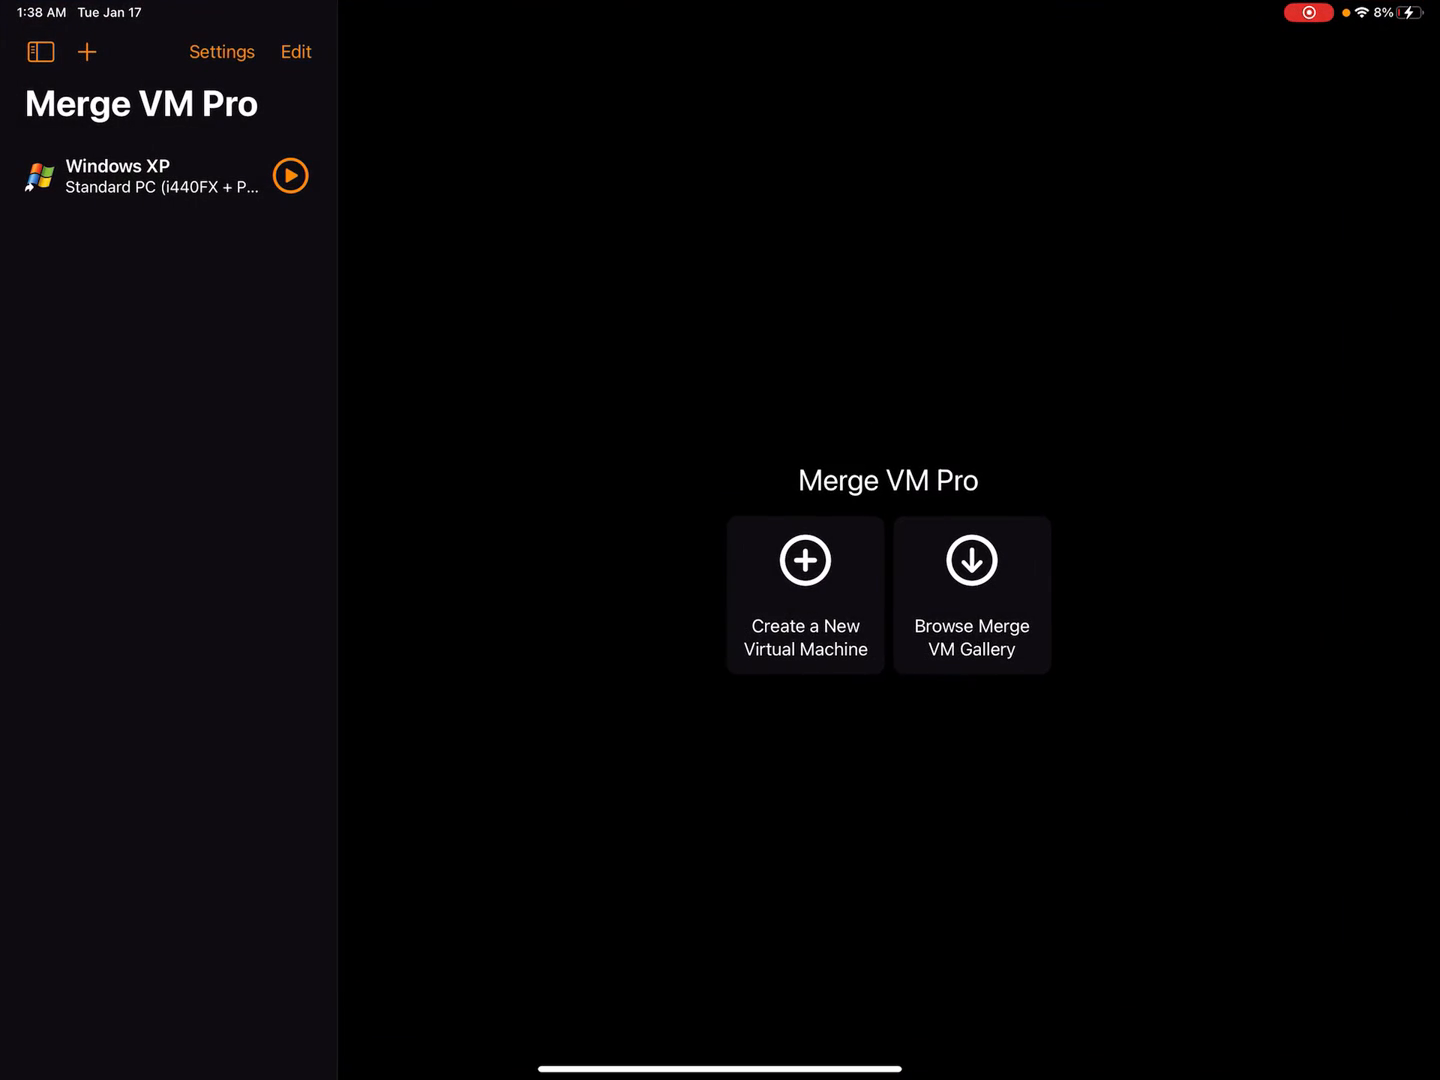
click(292, 176)
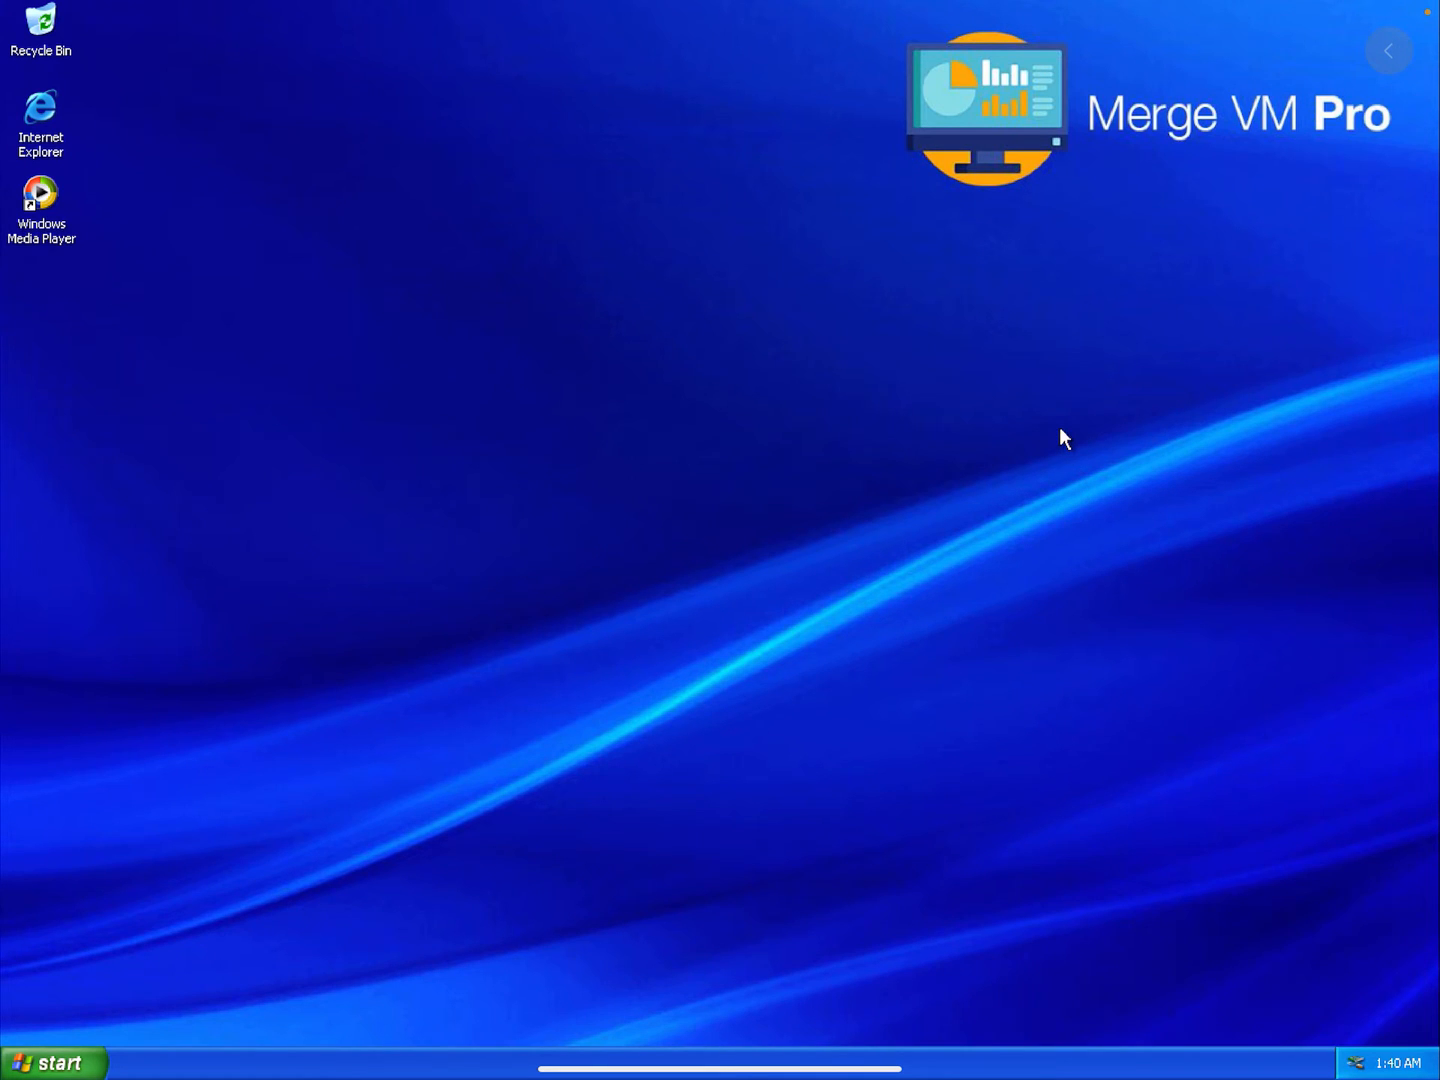
mouse_move(698, 592)
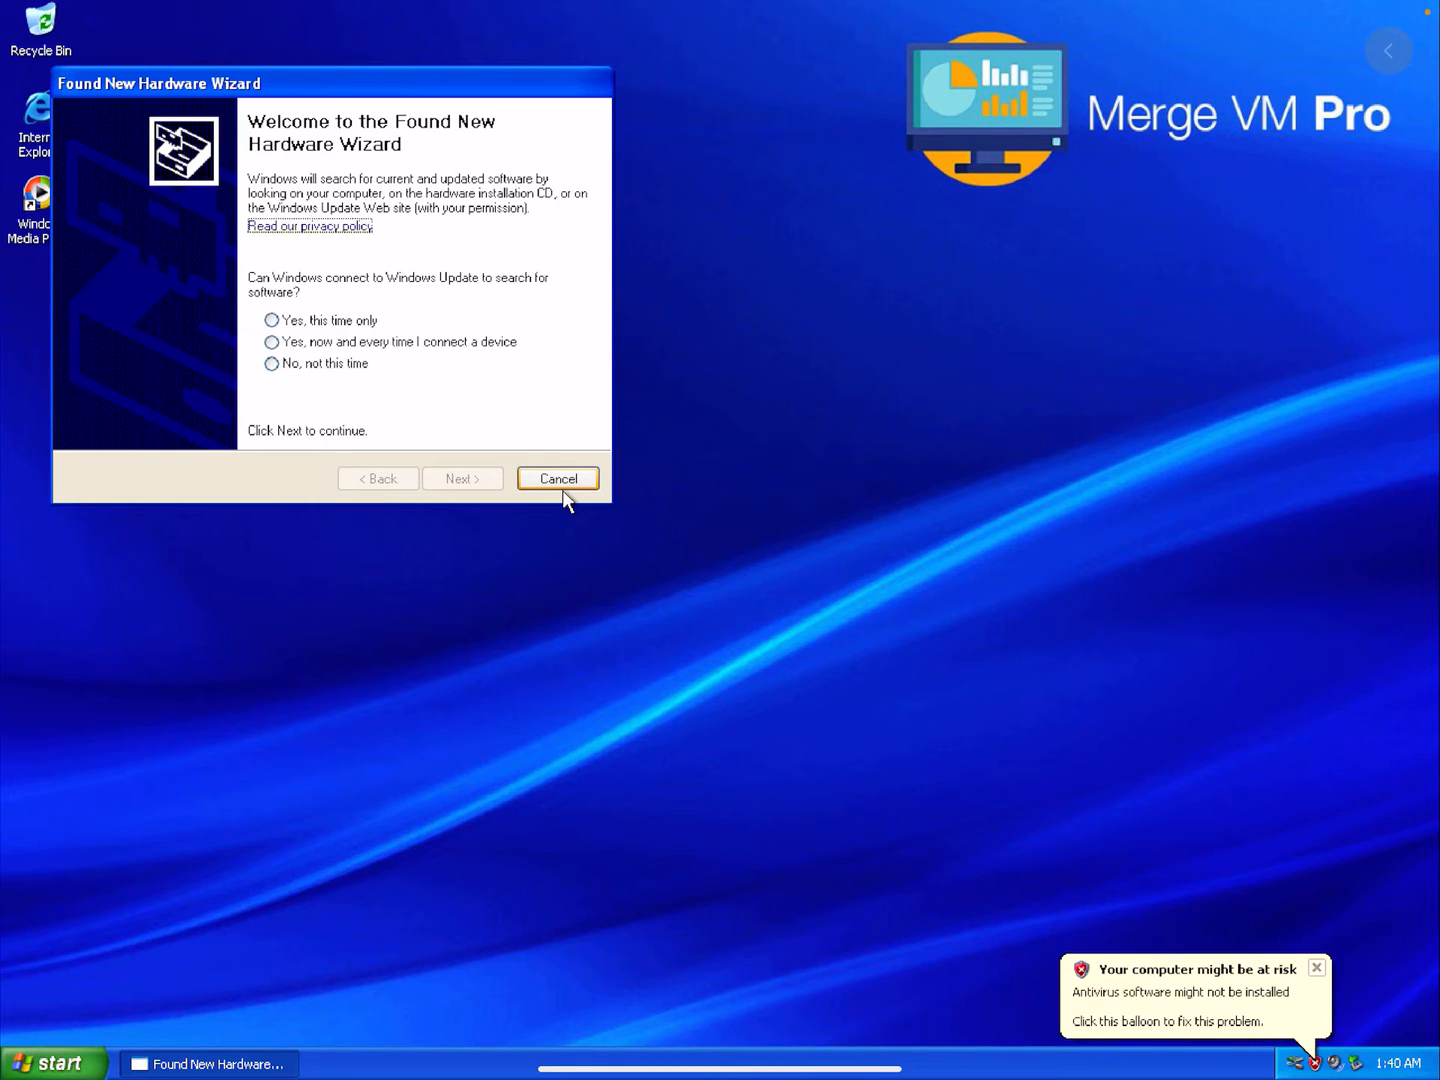
Step: Cancel the Found New Hardware Wizard in Windows XP and bring up the Start menu
click(556, 478)
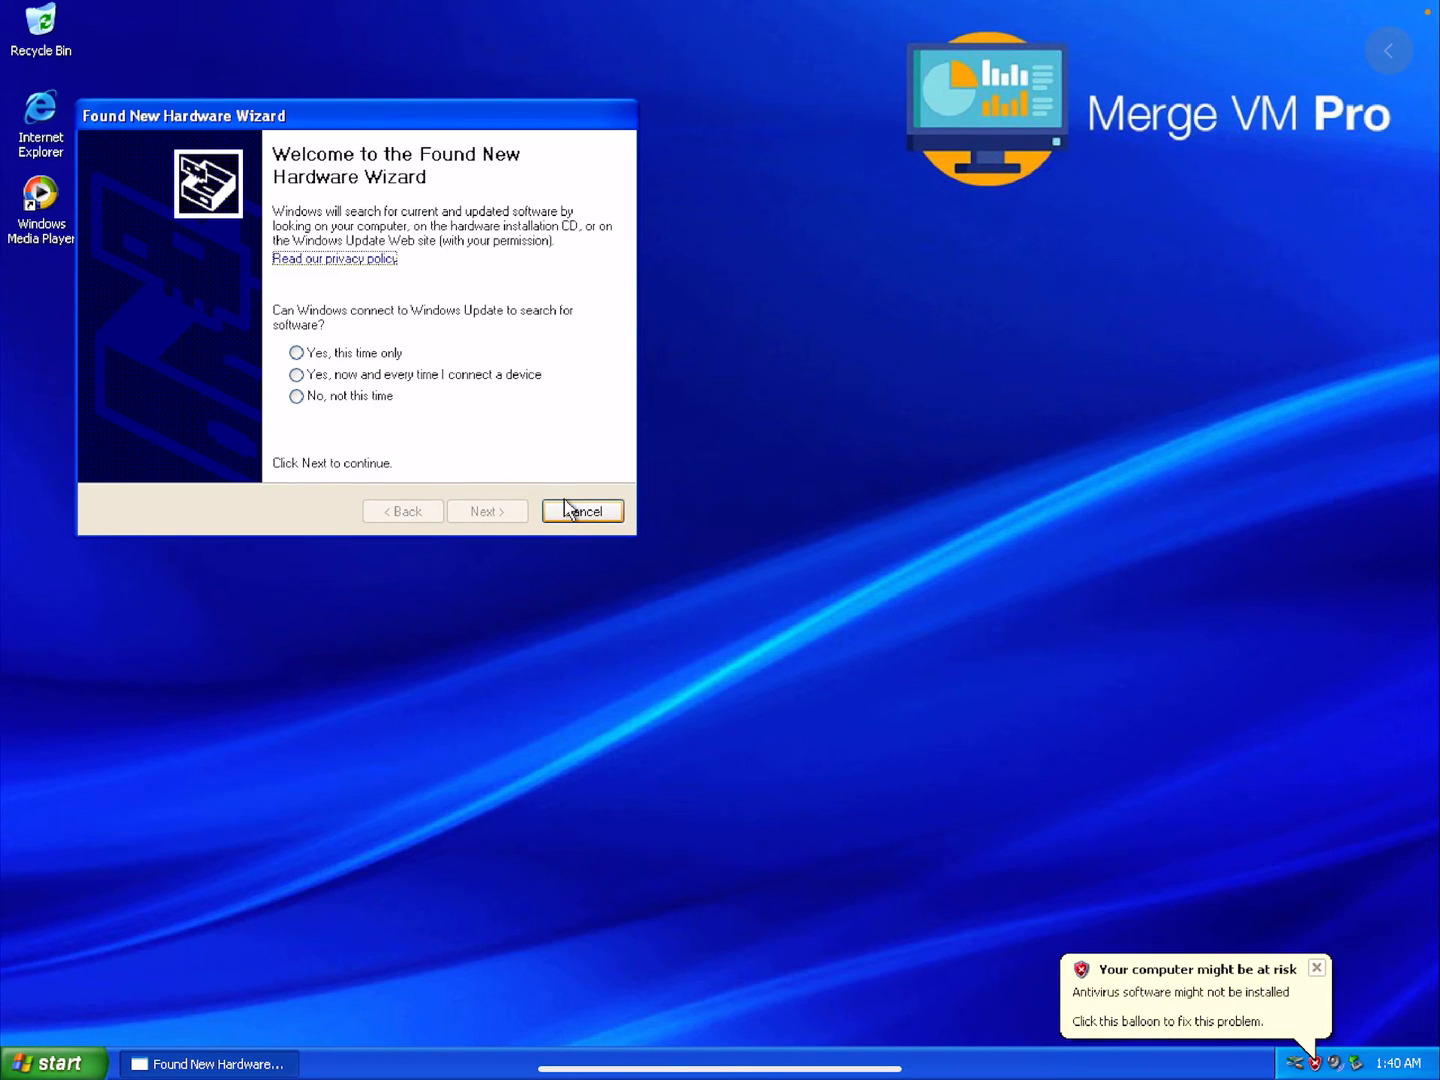
drag(180, 116, 206, 148)
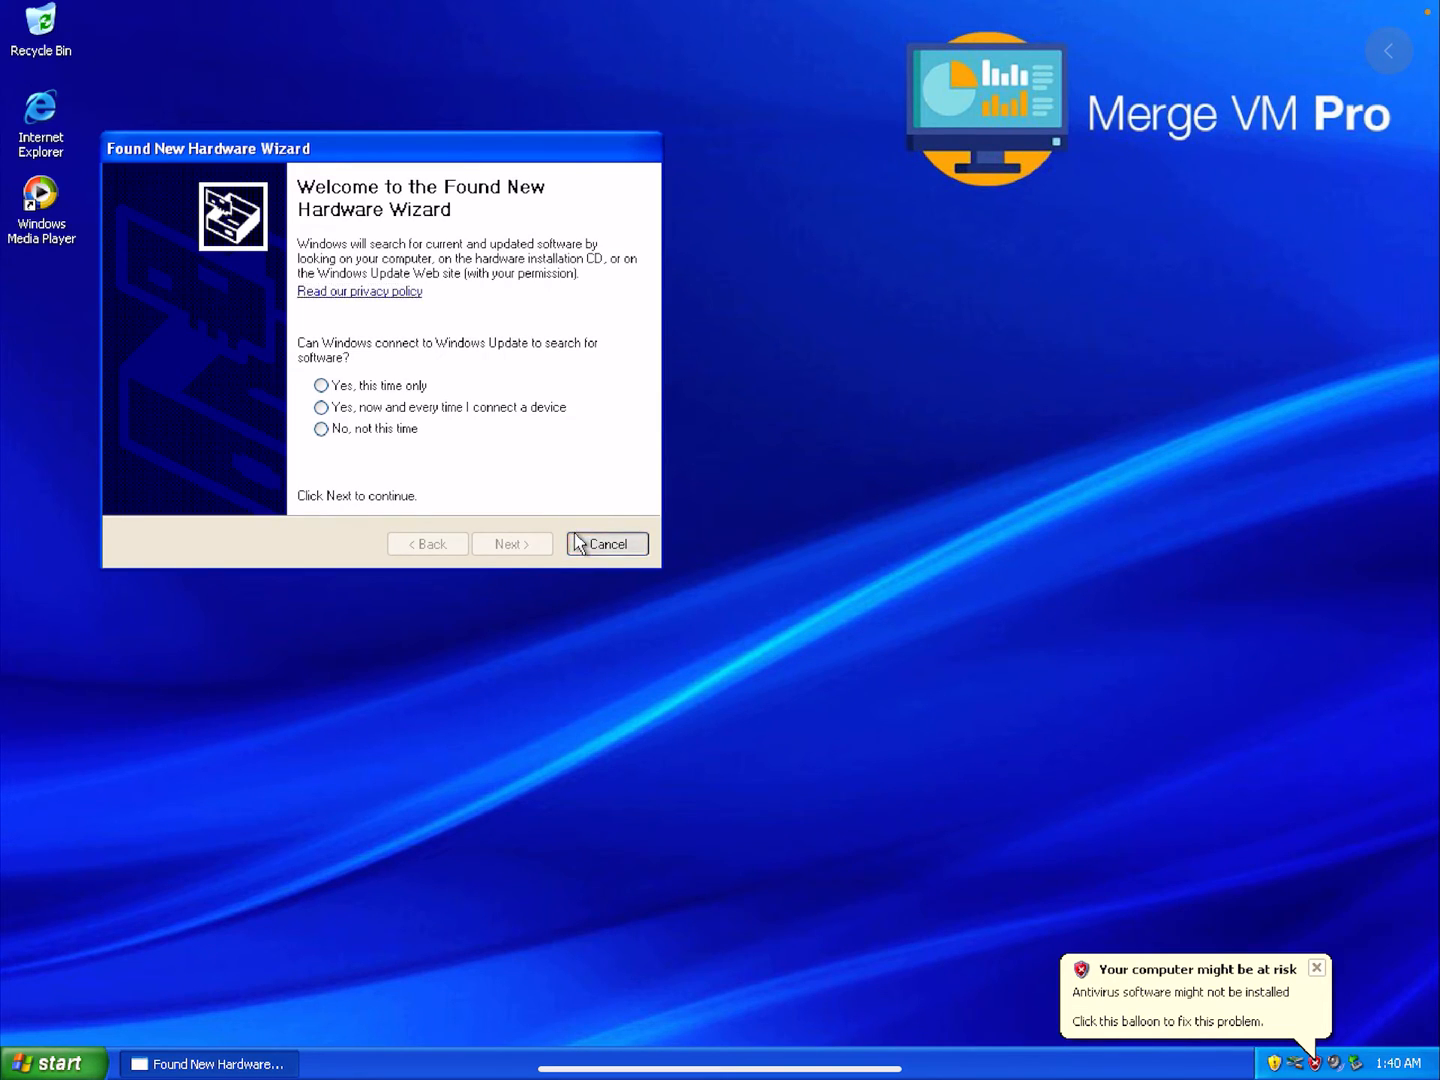
click(608, 544)
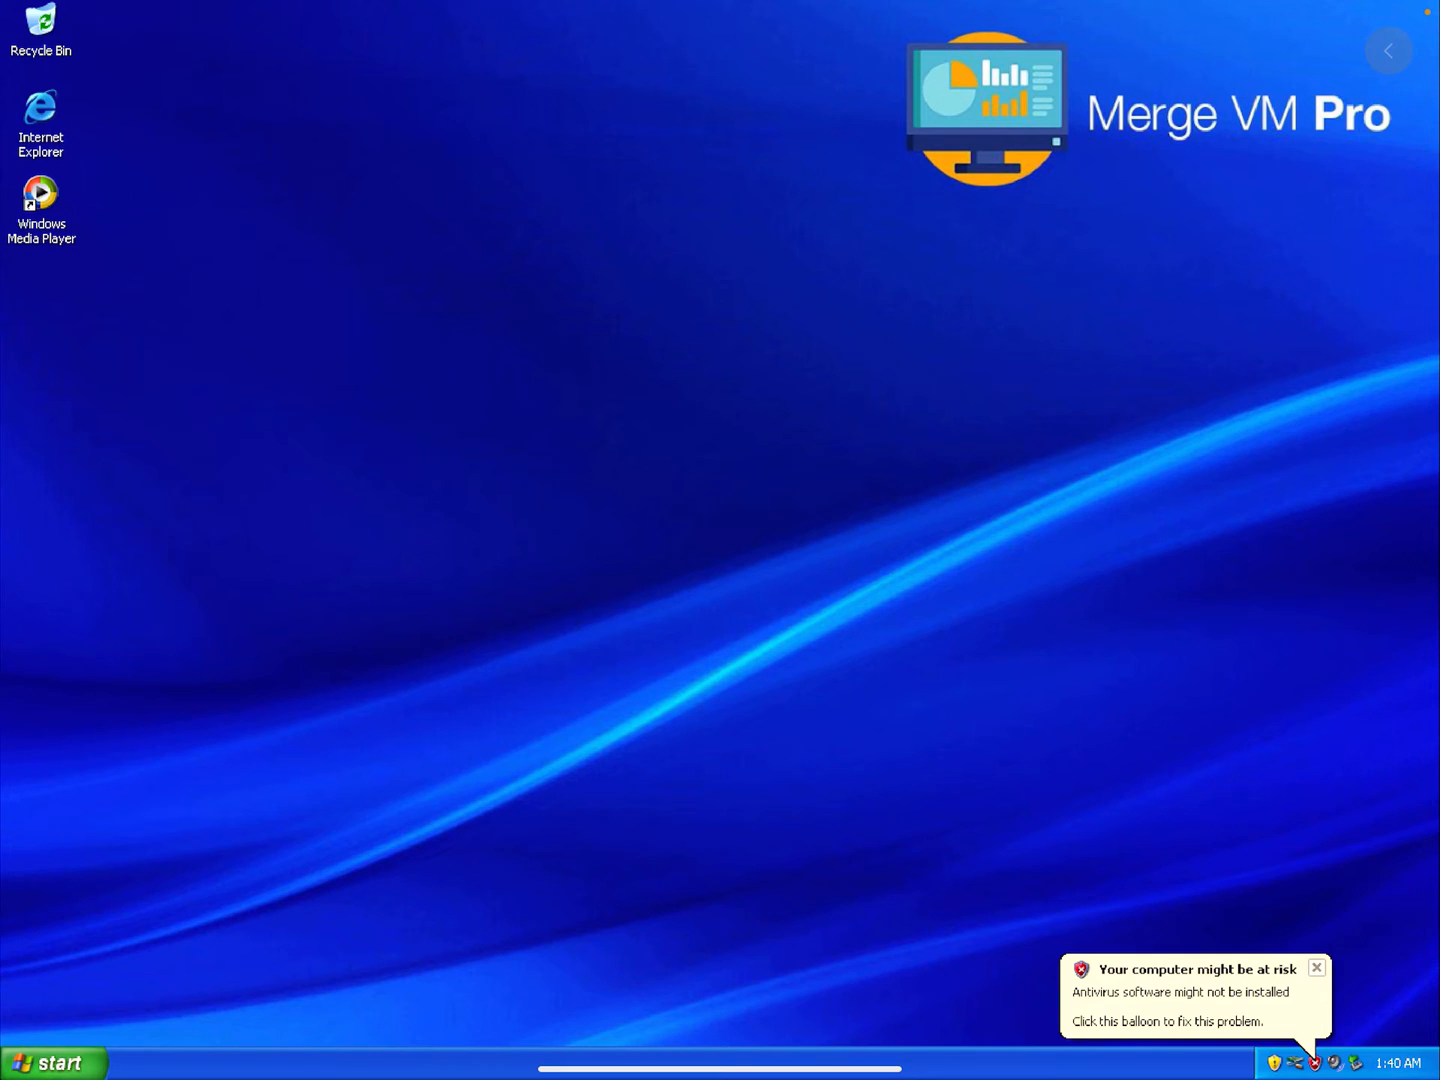
click(54, 1062)
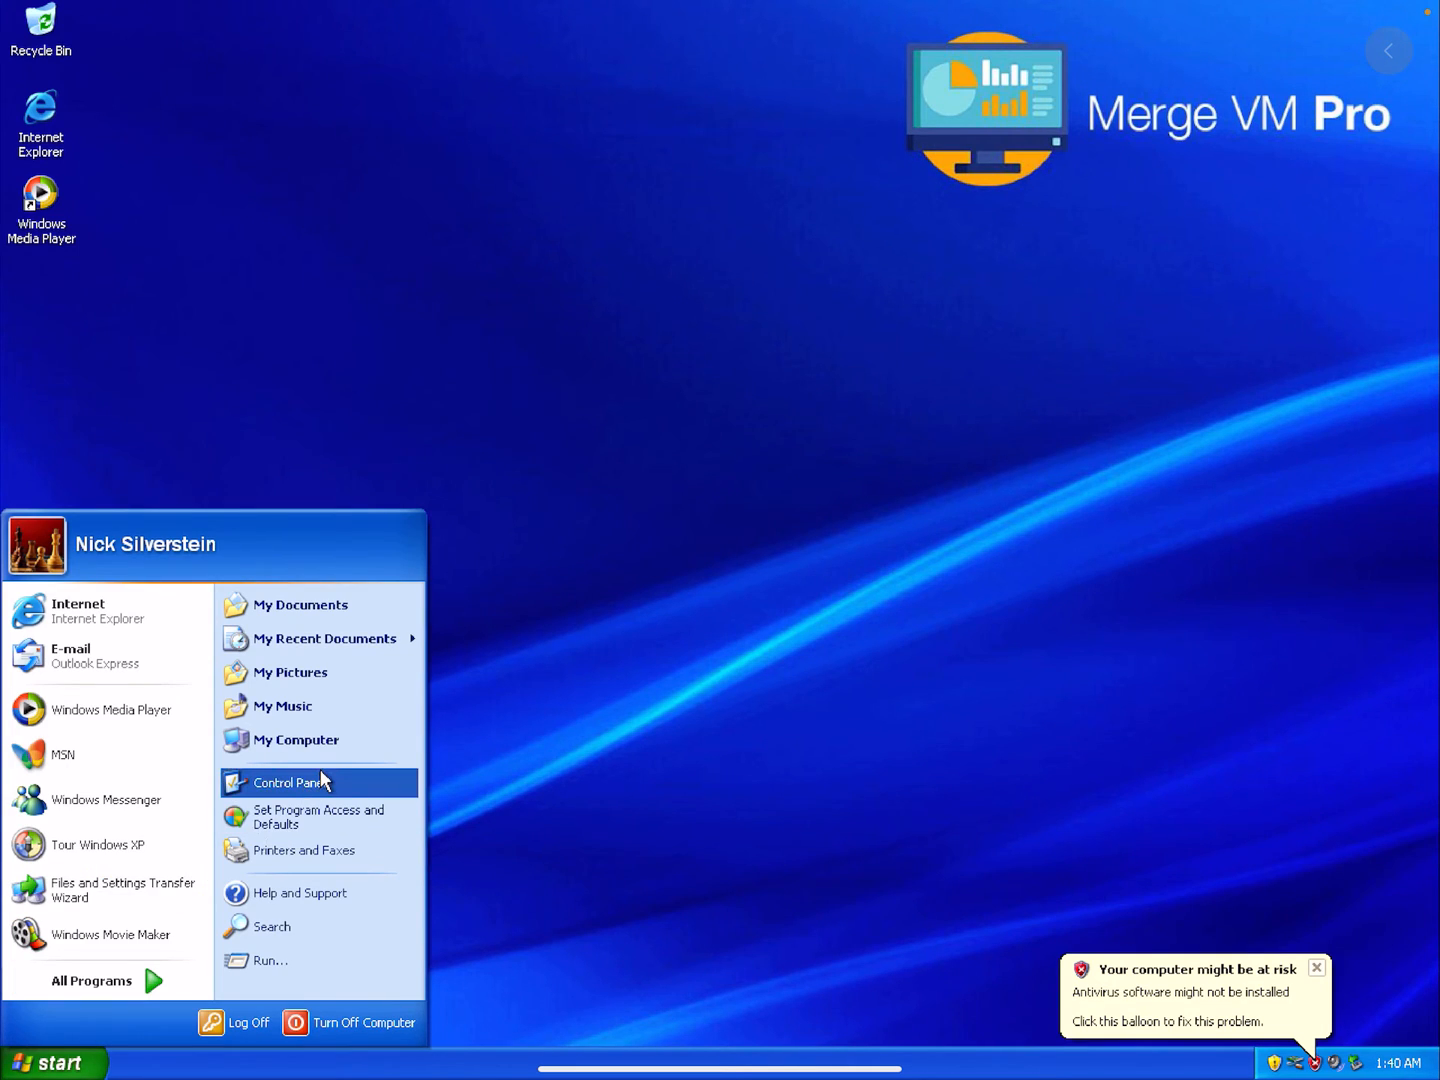
mouse_move(296, 740)
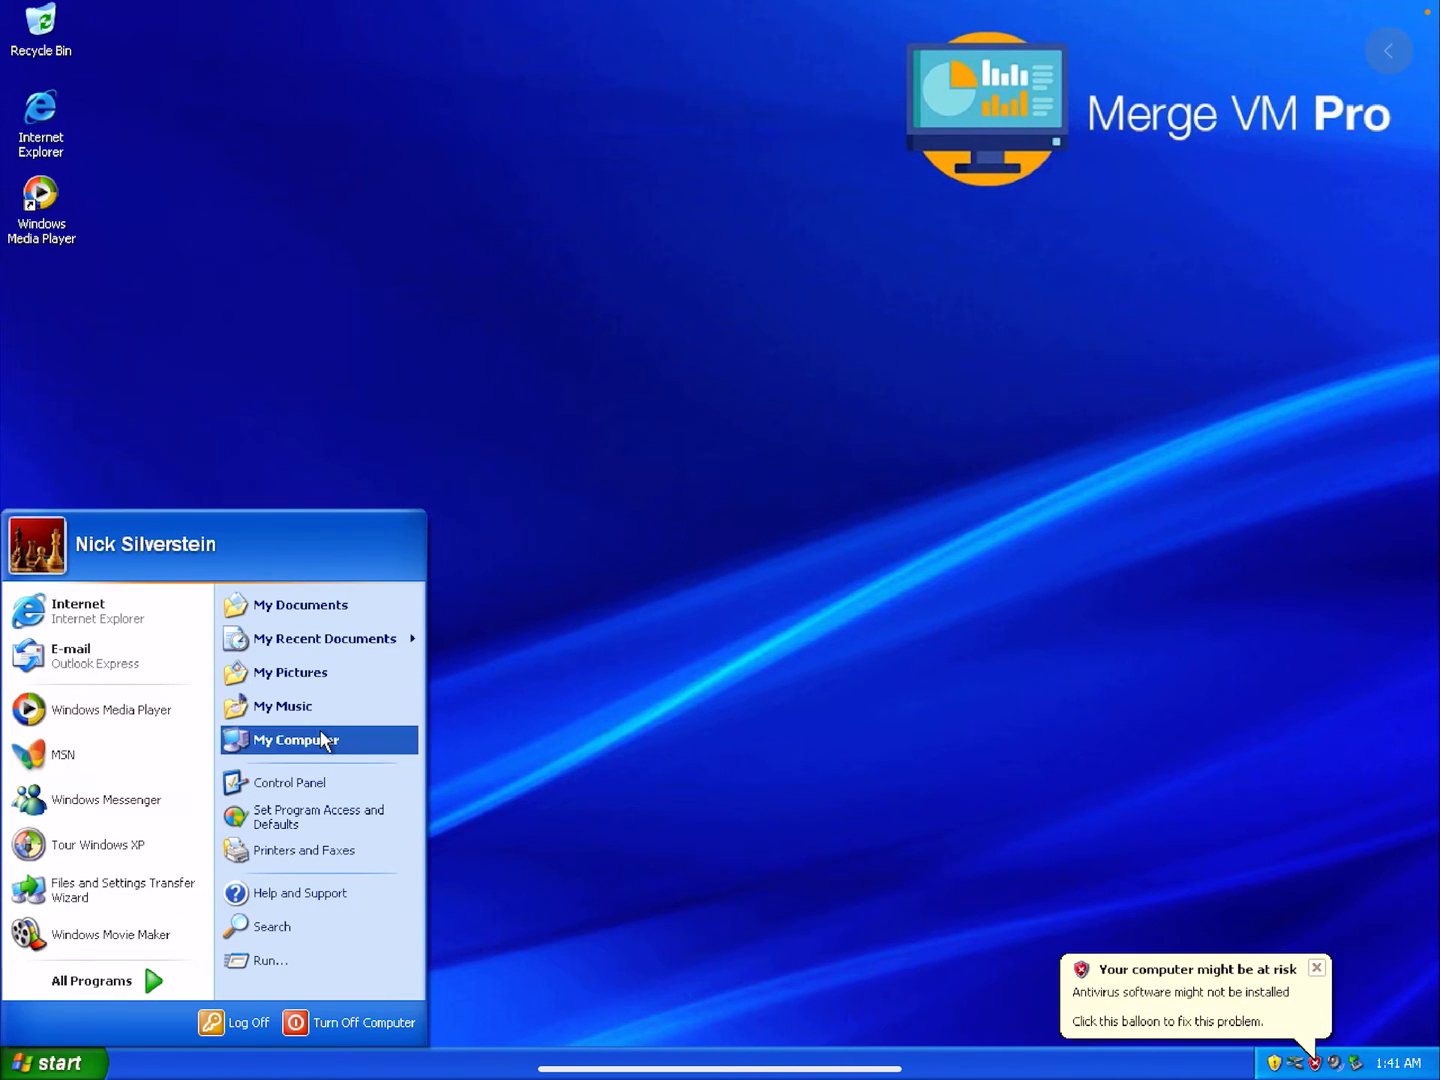
Step: Show My Computer's System Properties on the Hardware page
right_click(296, 740)
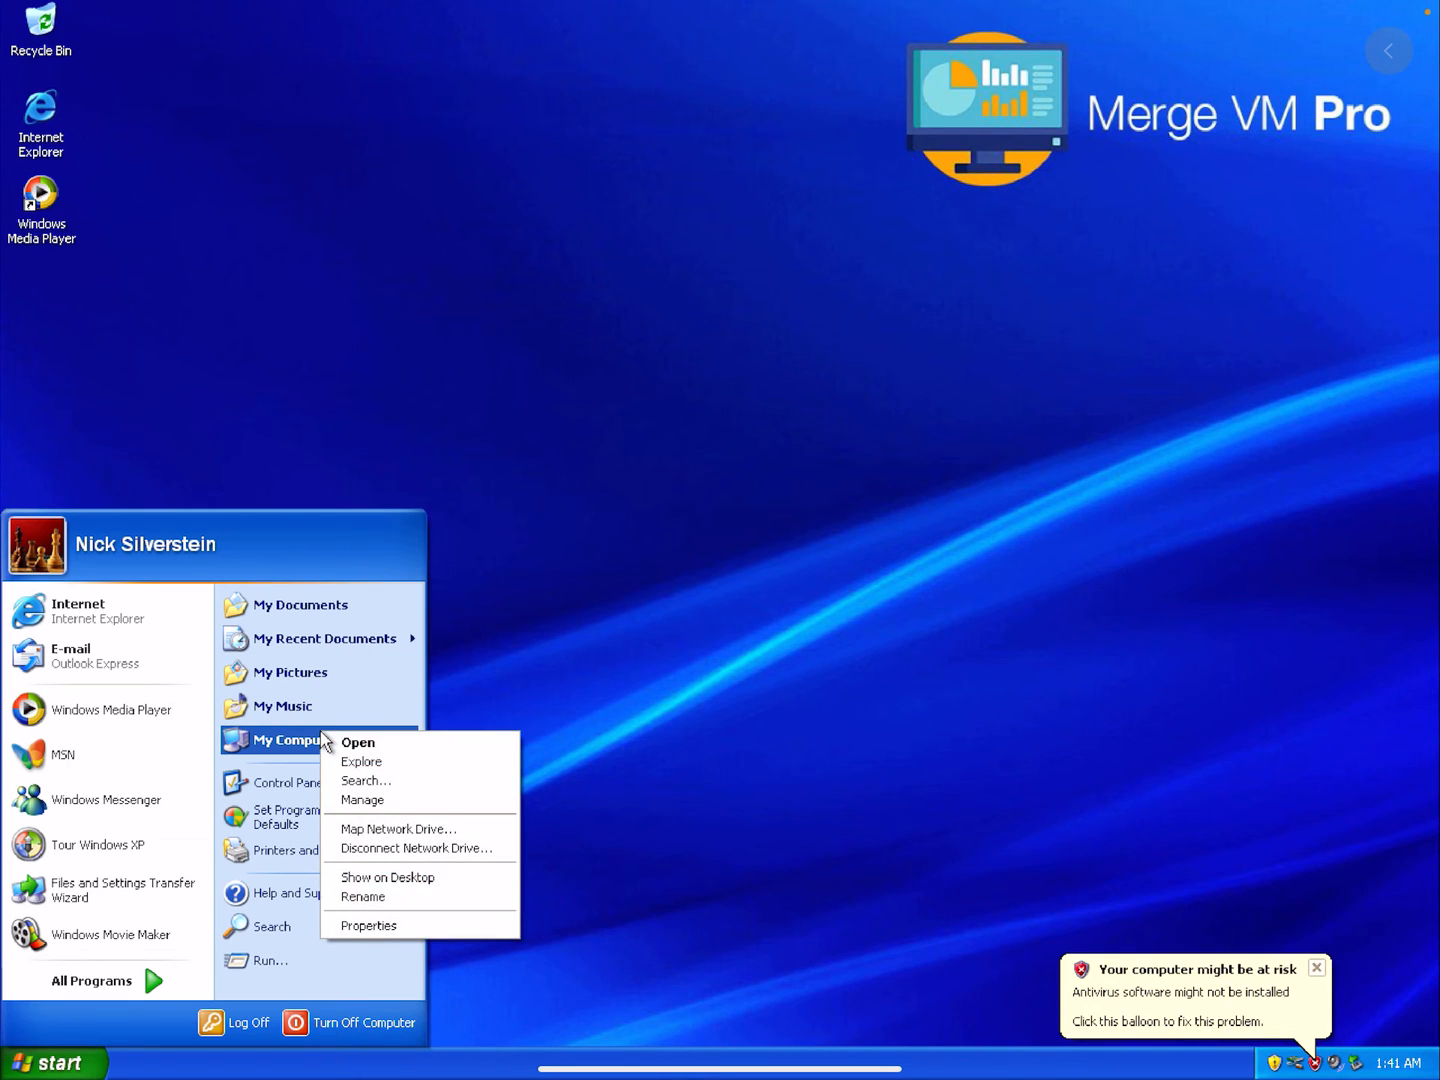
mouse_move(350, 908)
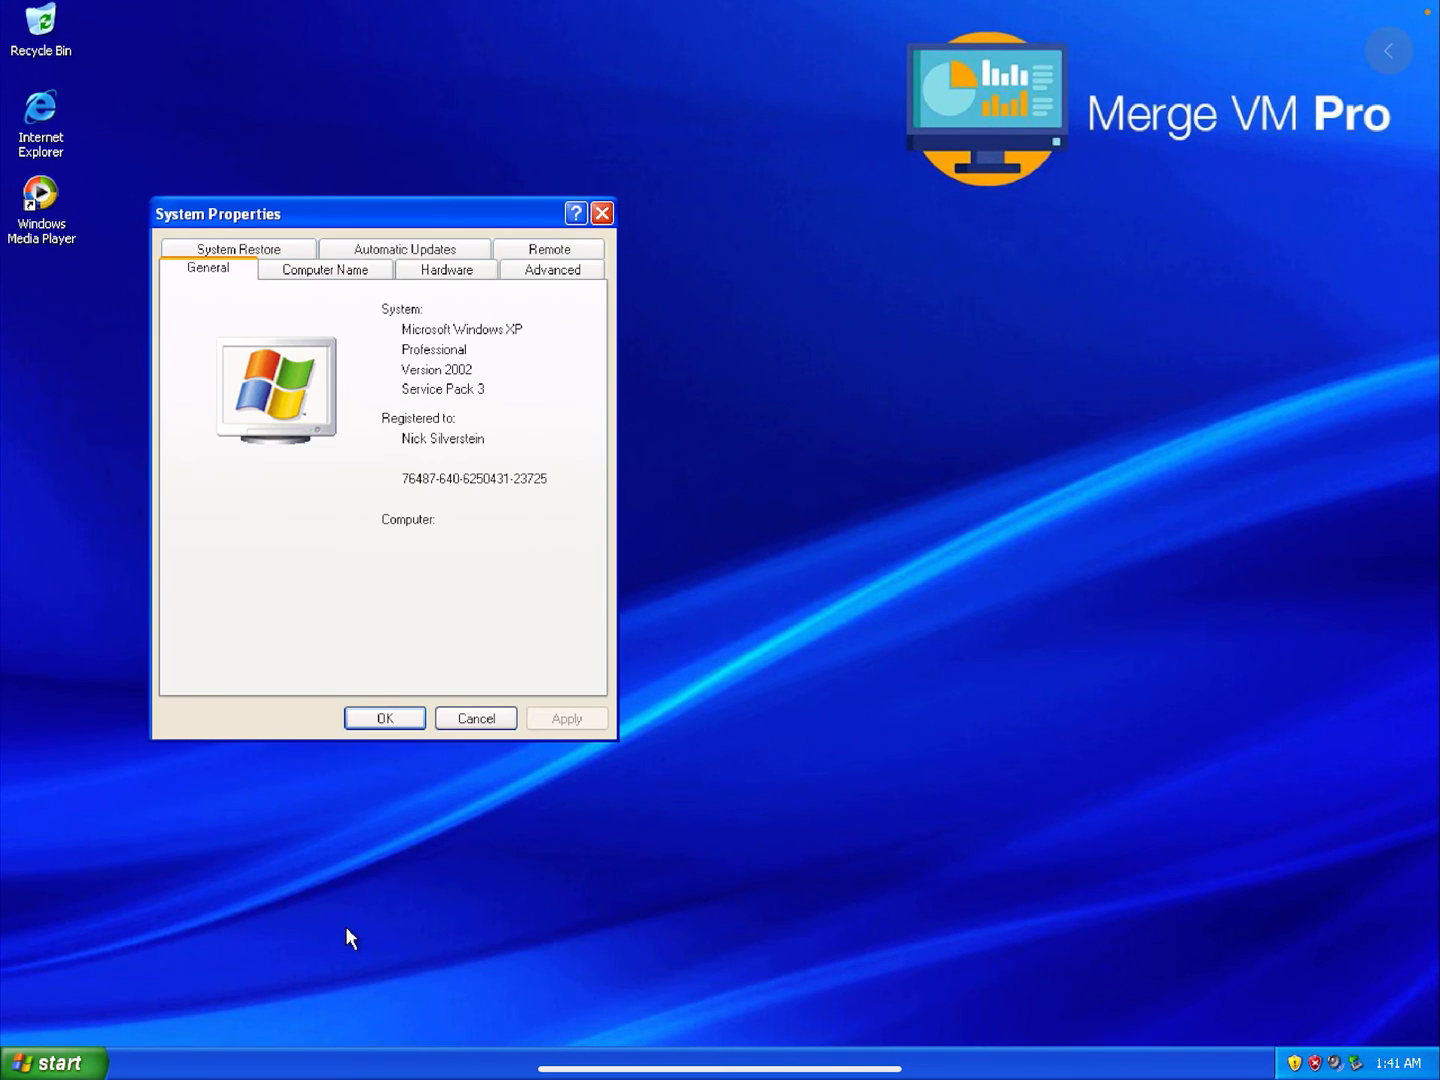
mouse_move(444, 312)
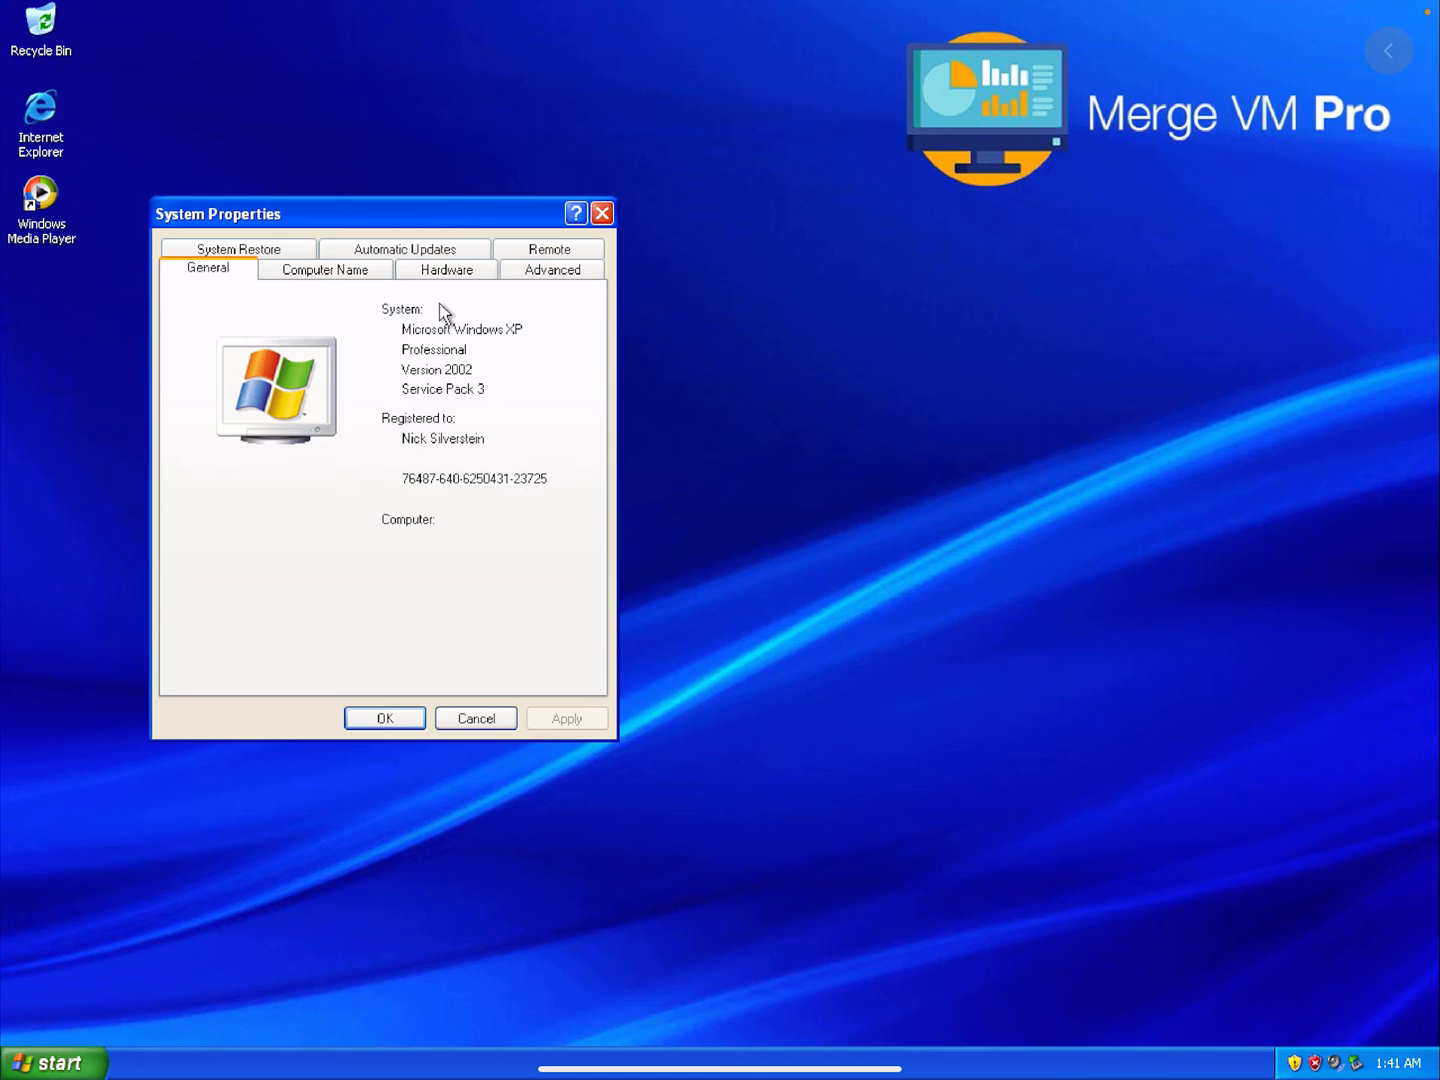
click(444, 268)
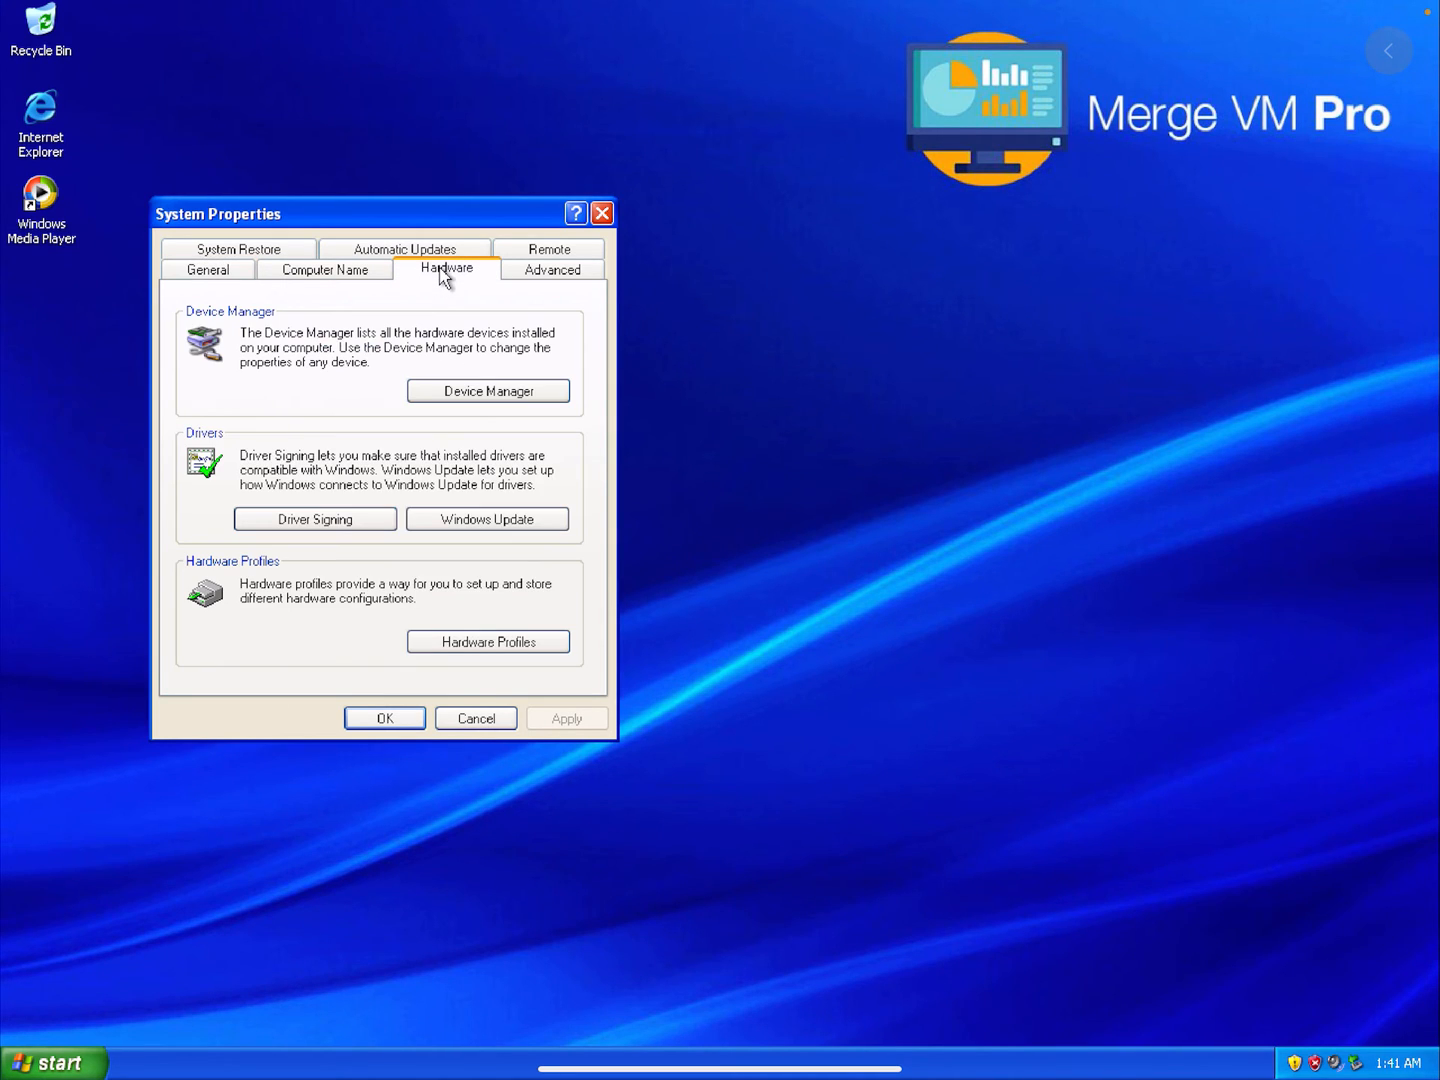
click(488, 390)
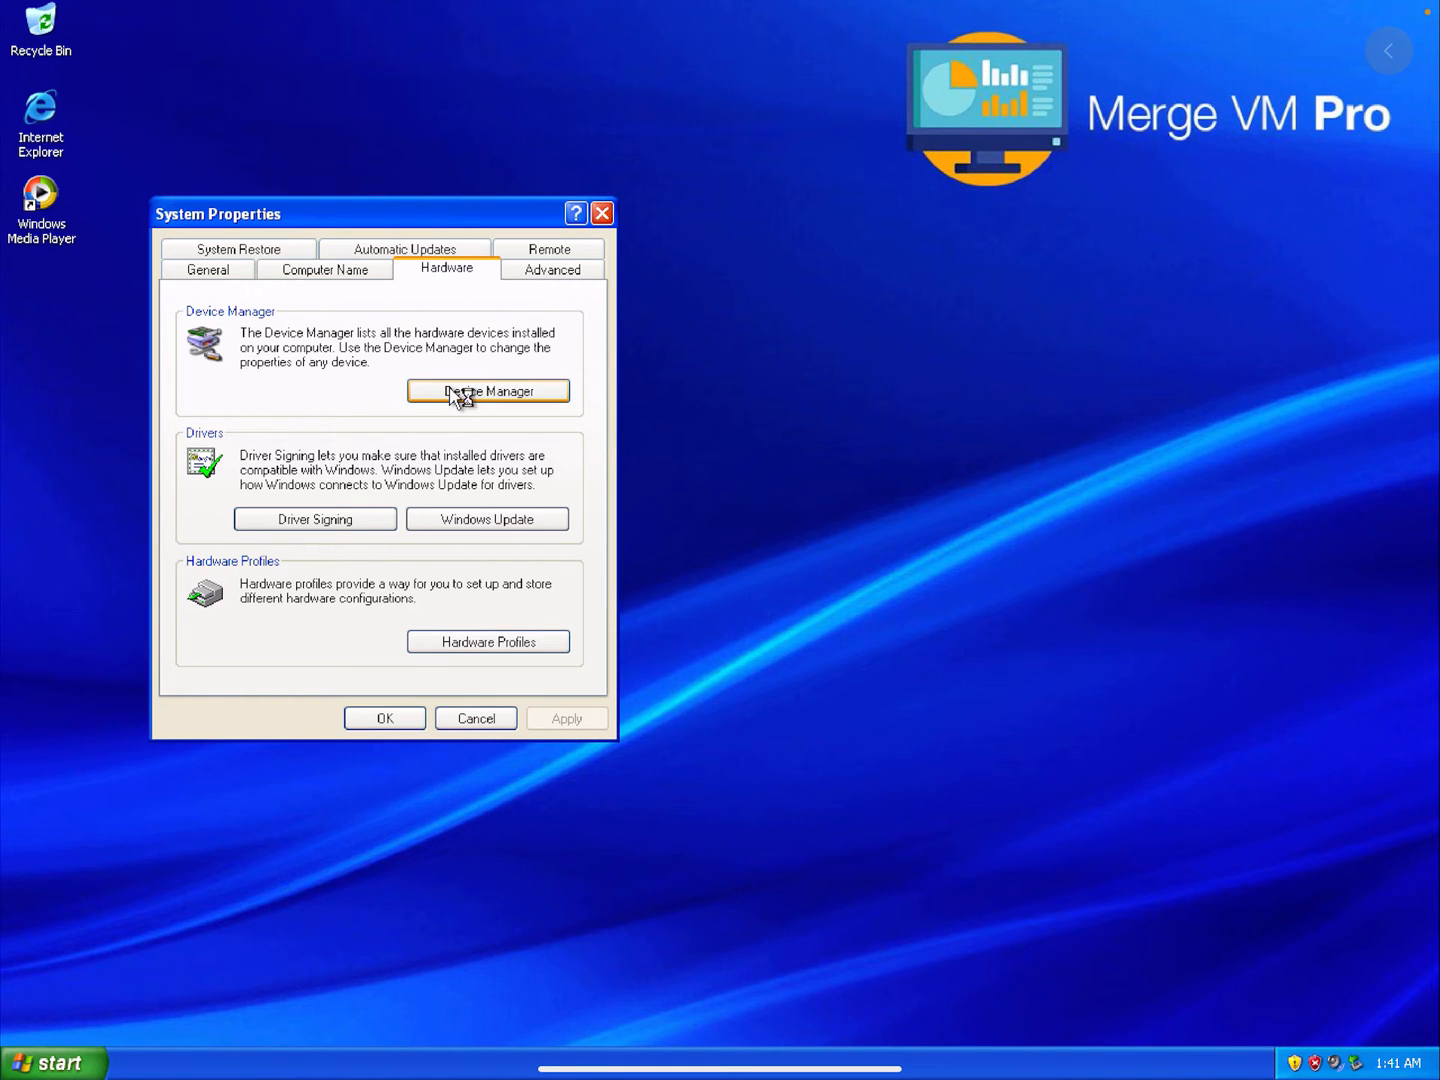
Step: In Device Manager, expand Network adapters, Display adapters, Disk drives and DVD/CD-ROM drives
click(488, 390)
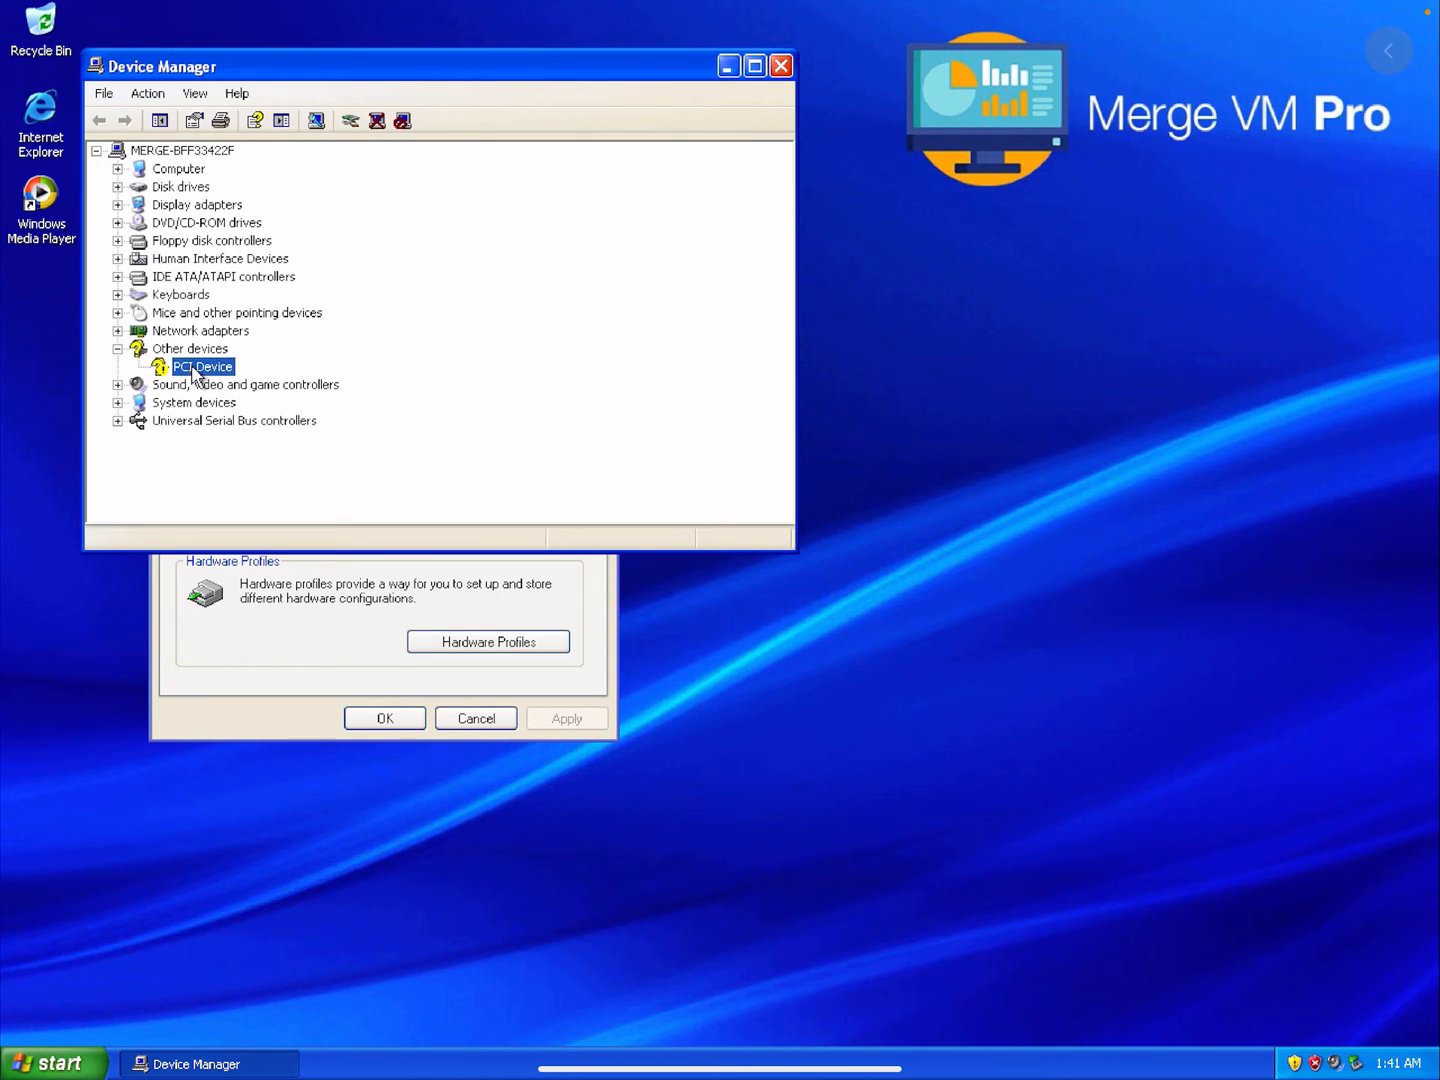
mouse_move(210, 340)
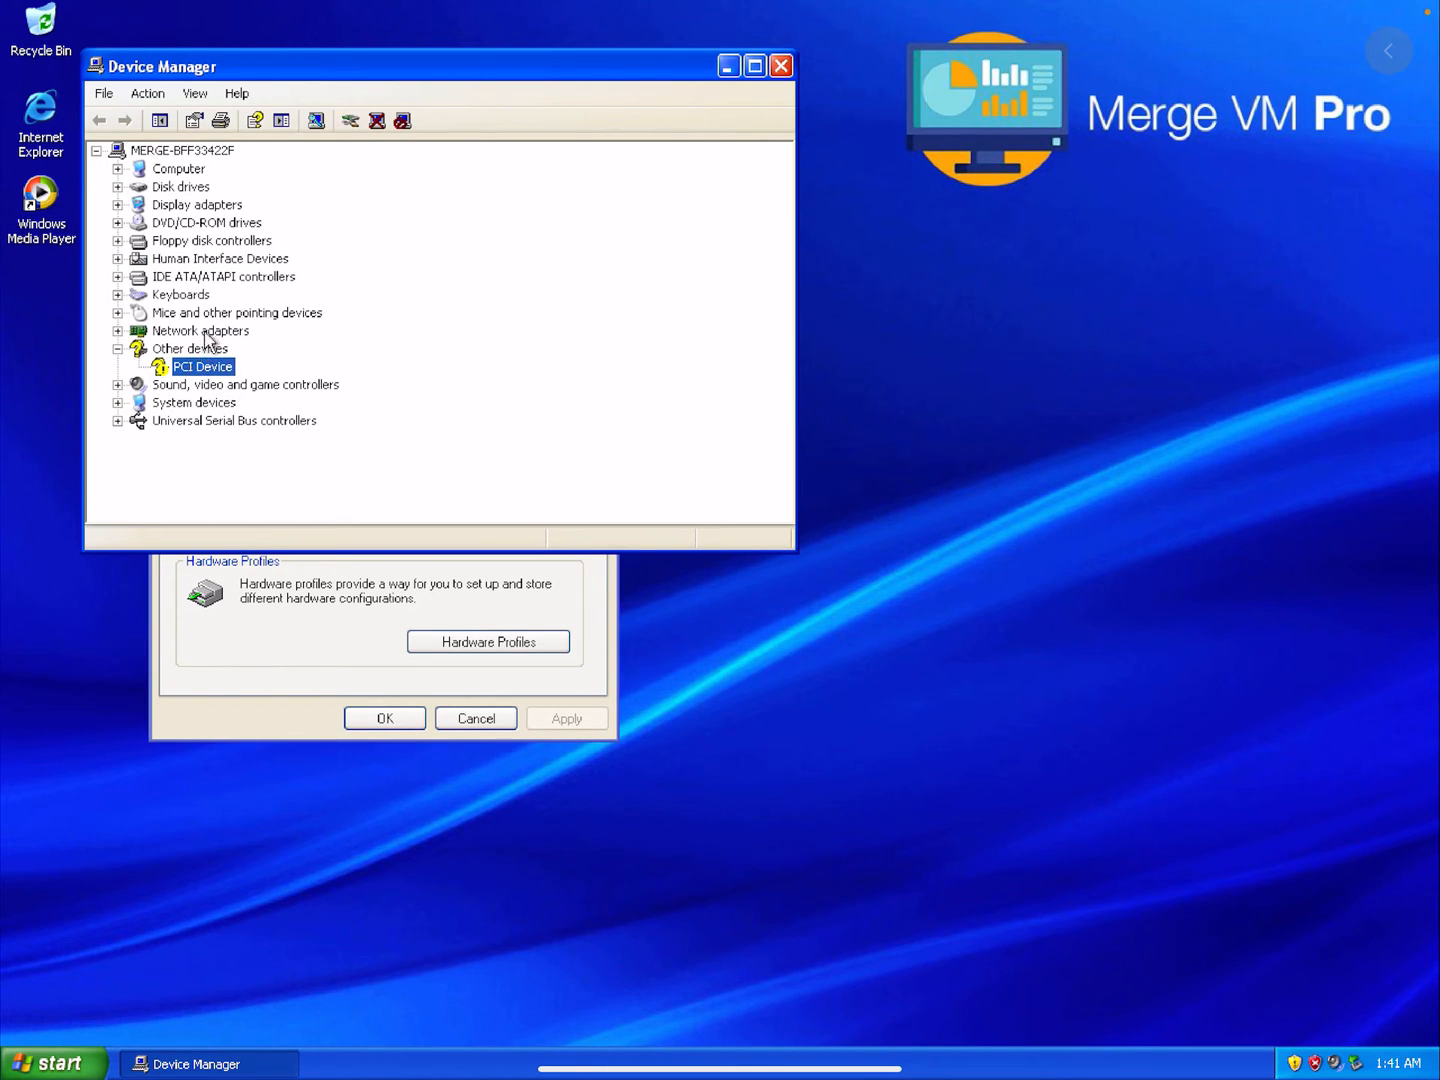
click(200, 330)
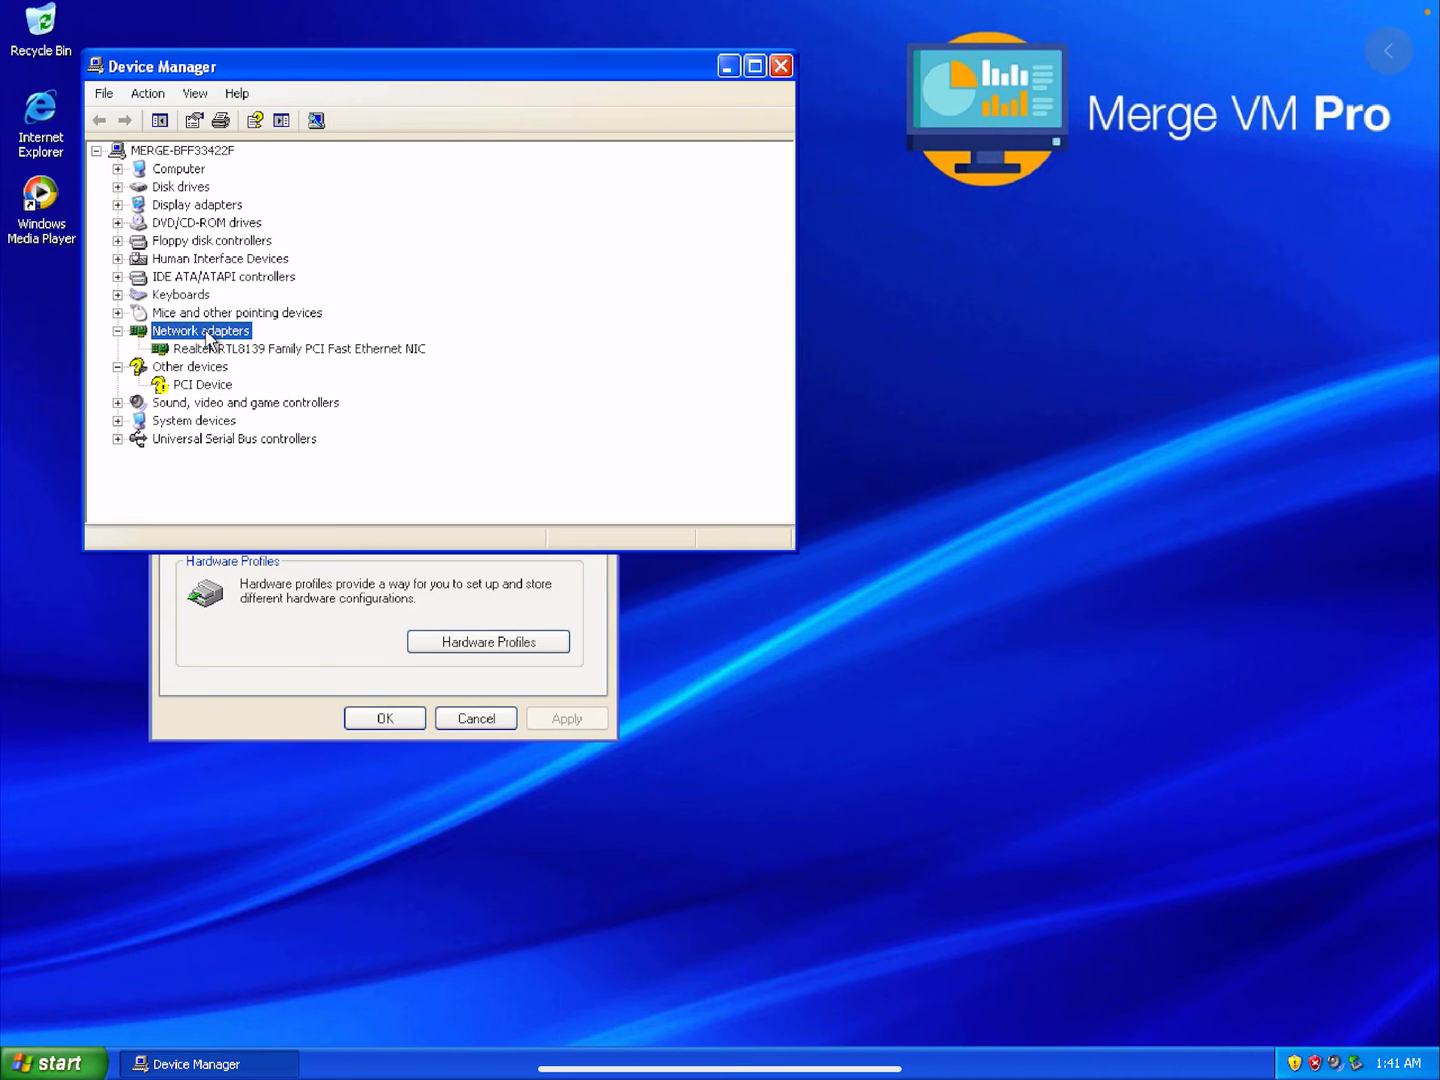
mouse_move(216, 352)
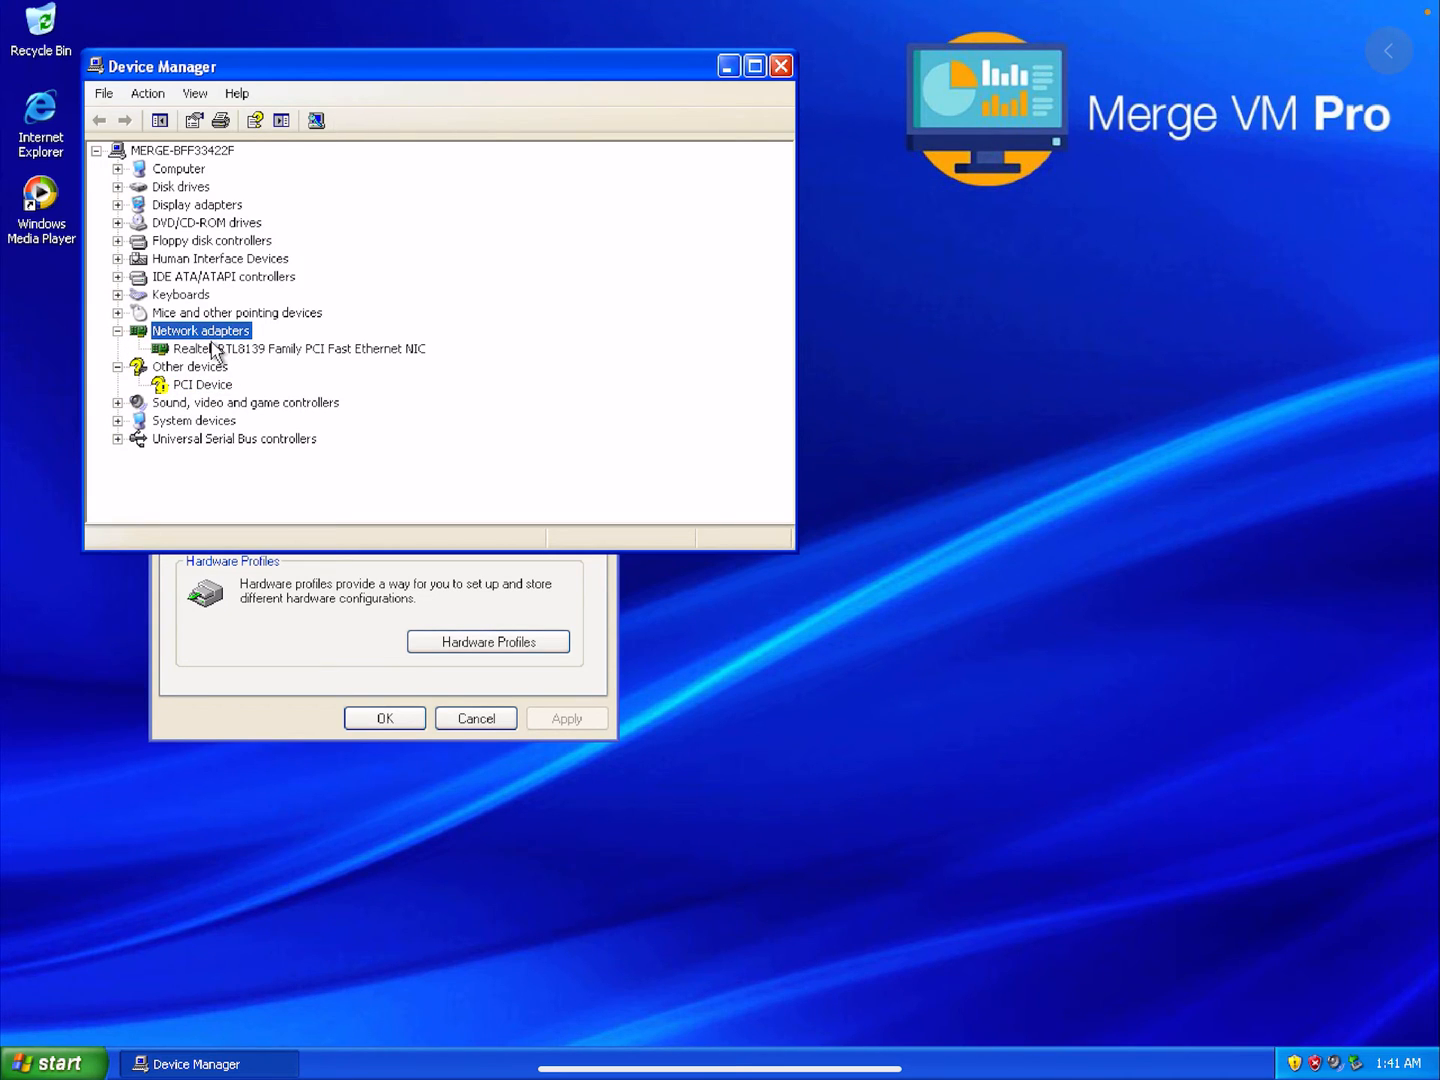
click(288, 348)
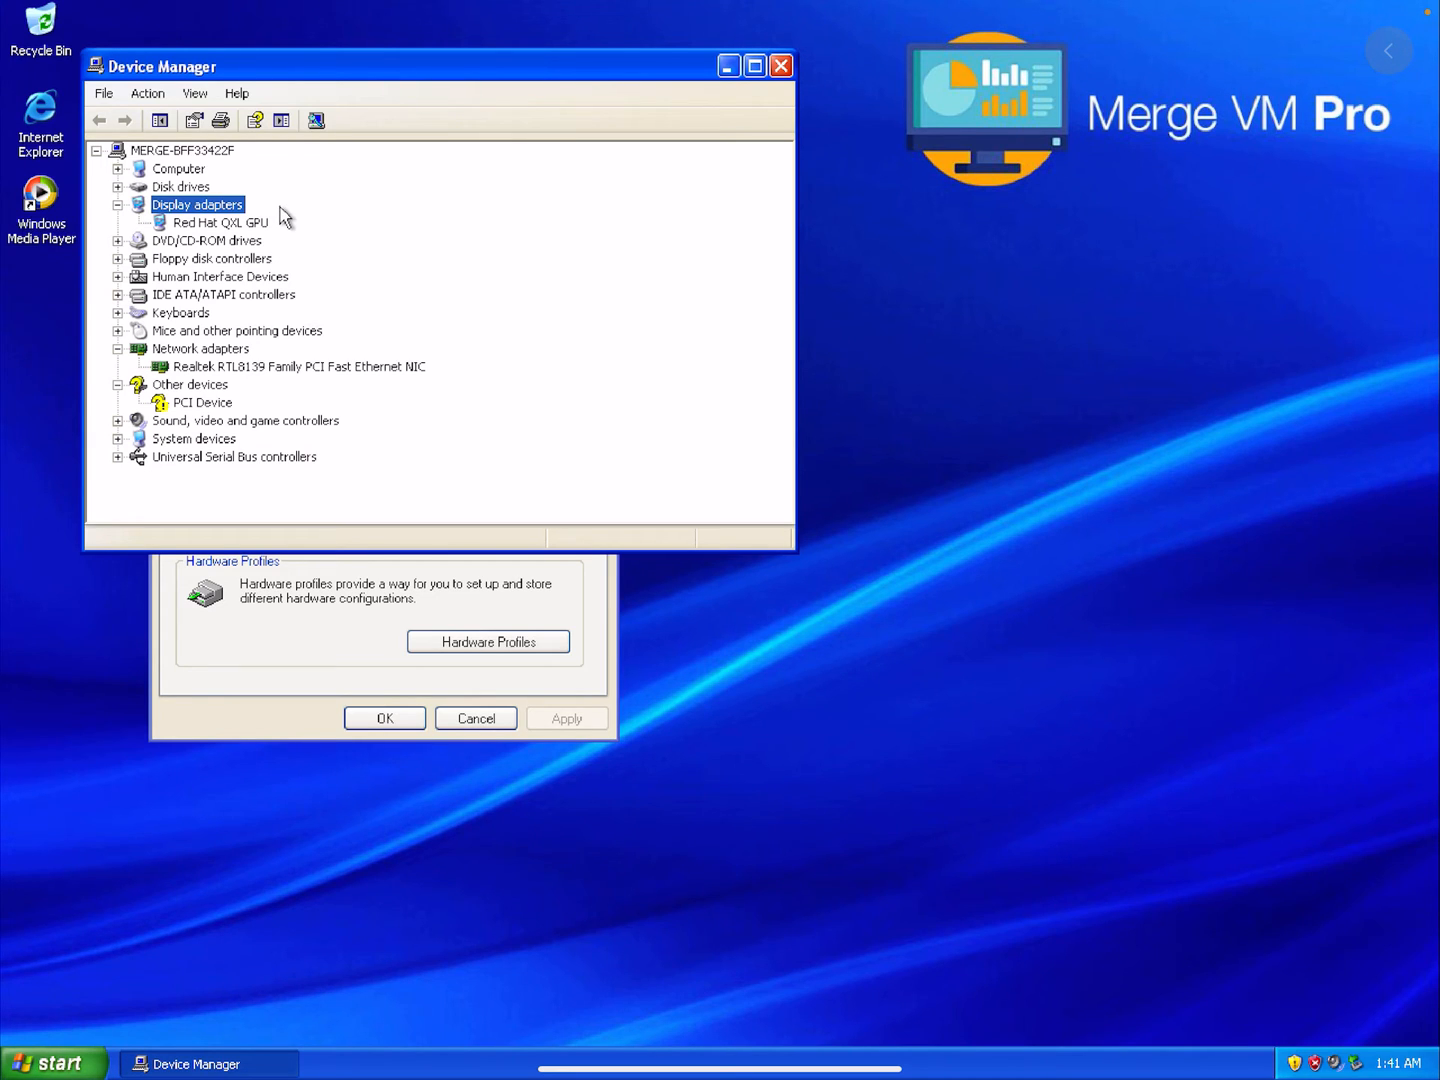
mouse_move(206, 200)
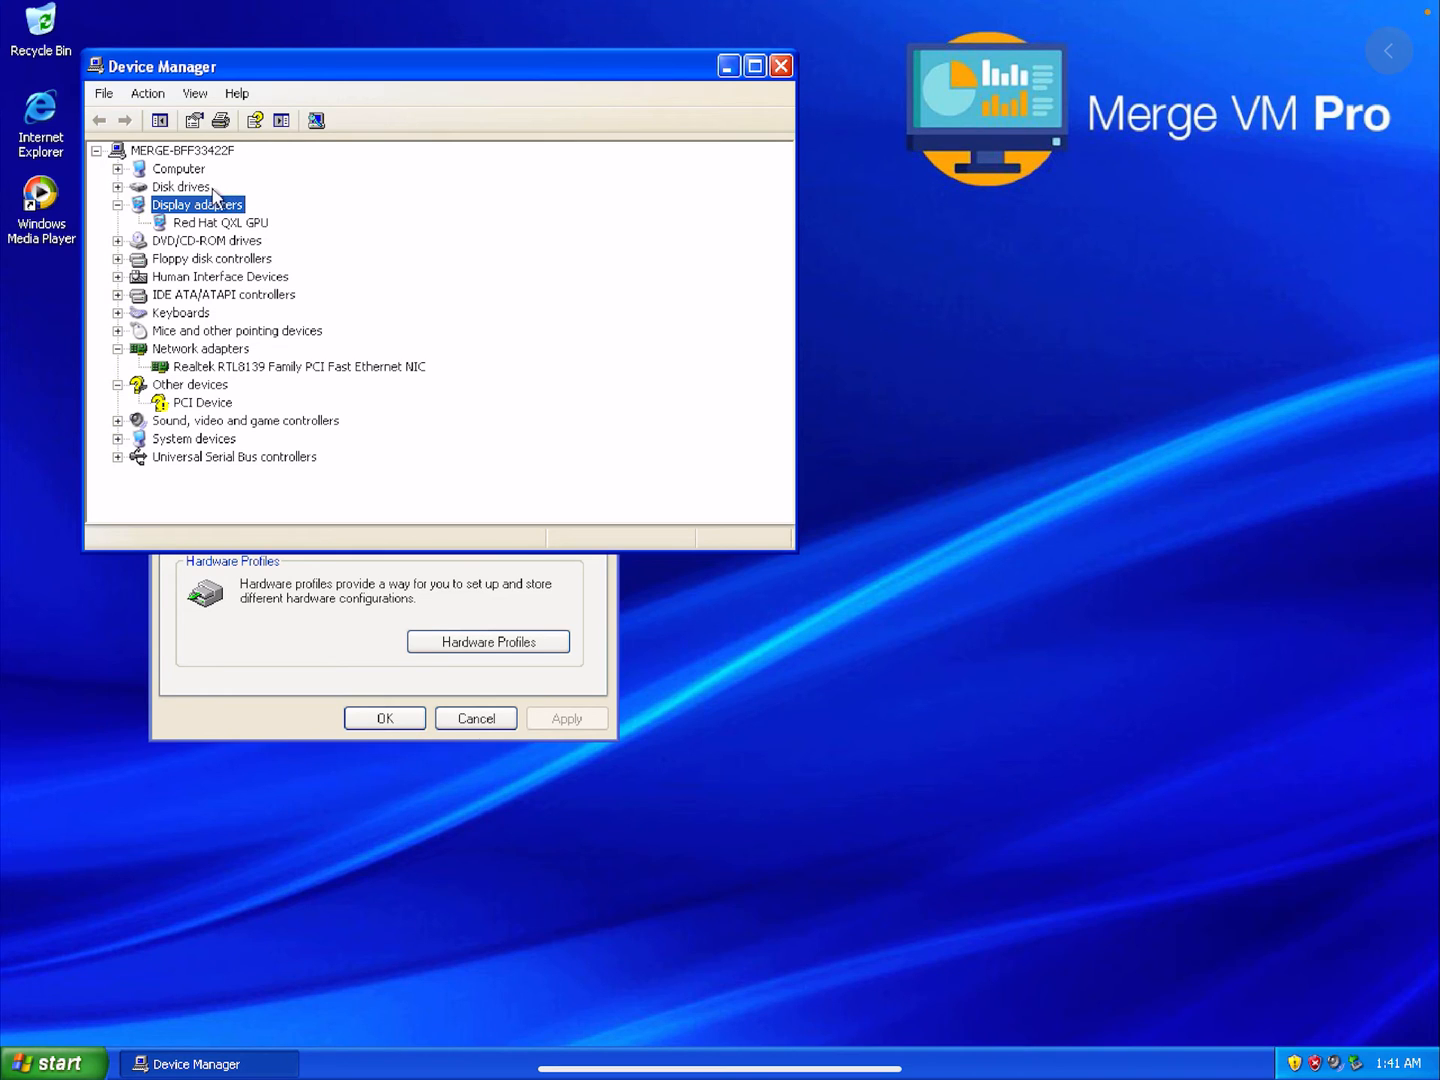
click(180, 186)
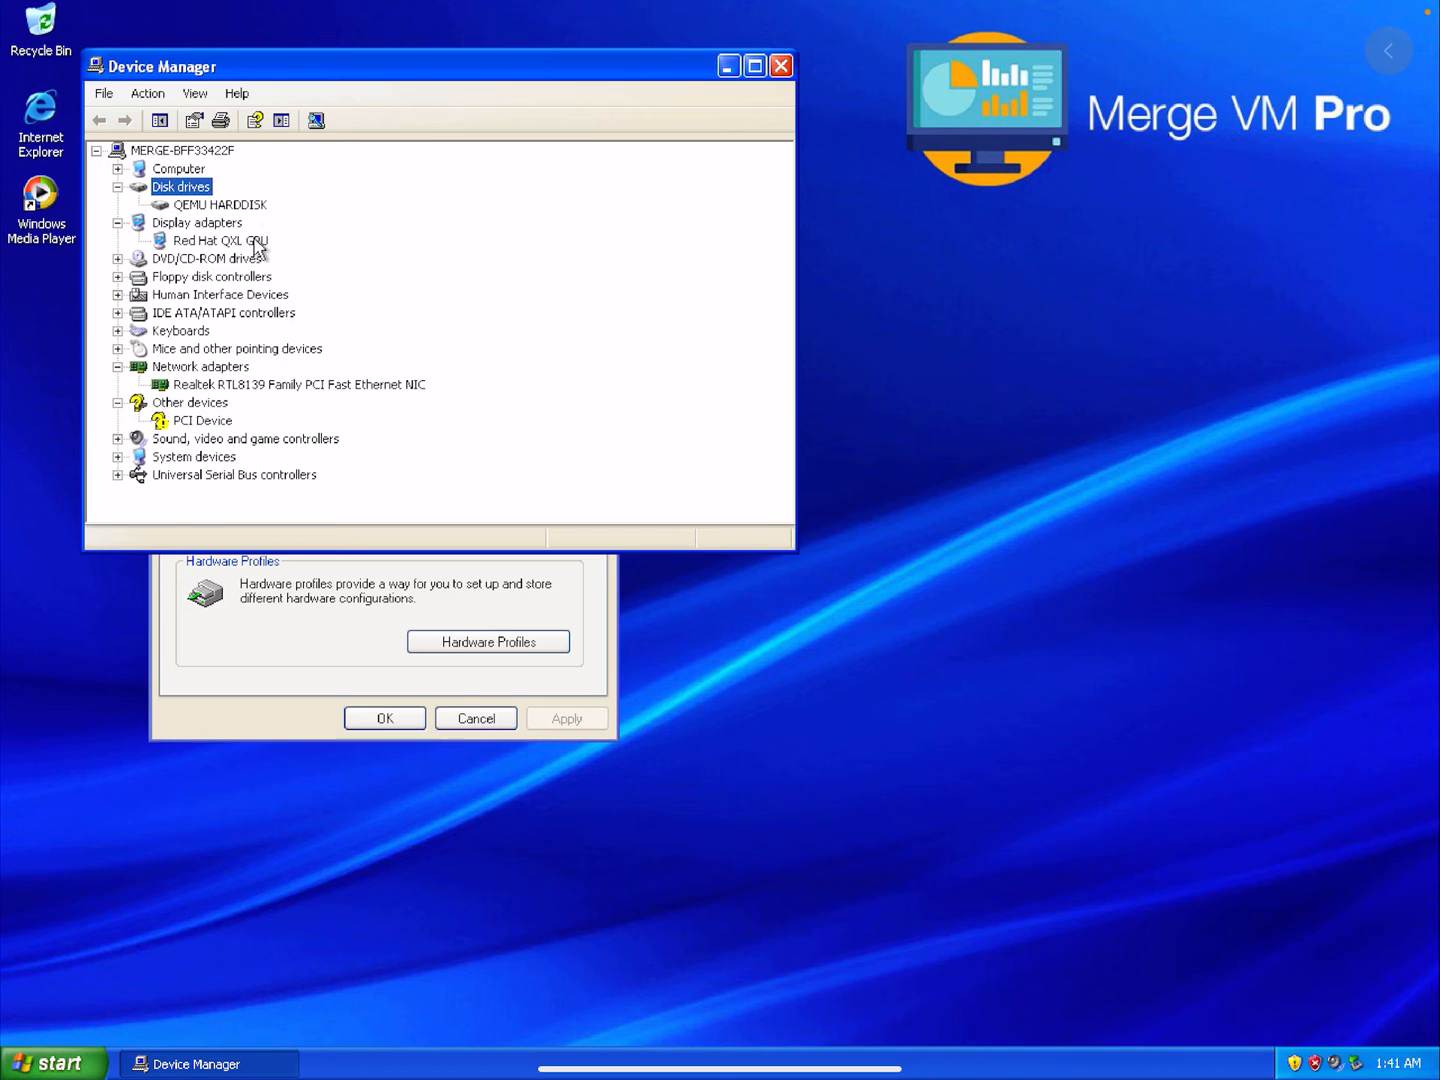
click(212, 258)
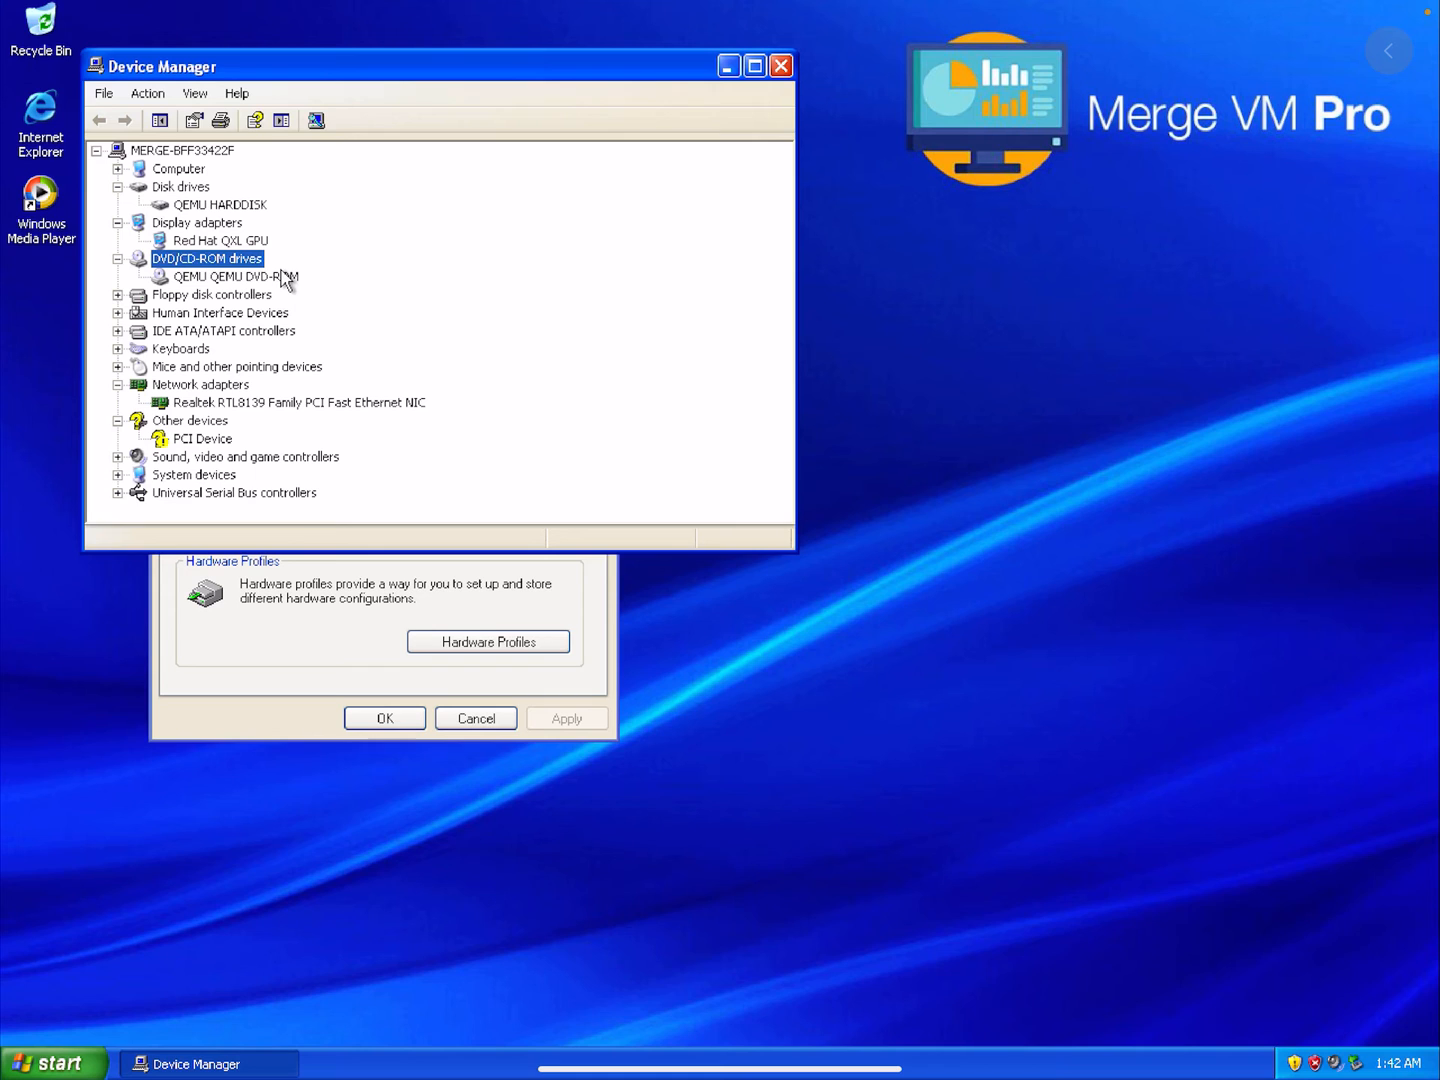
mouse_move(270, 296)
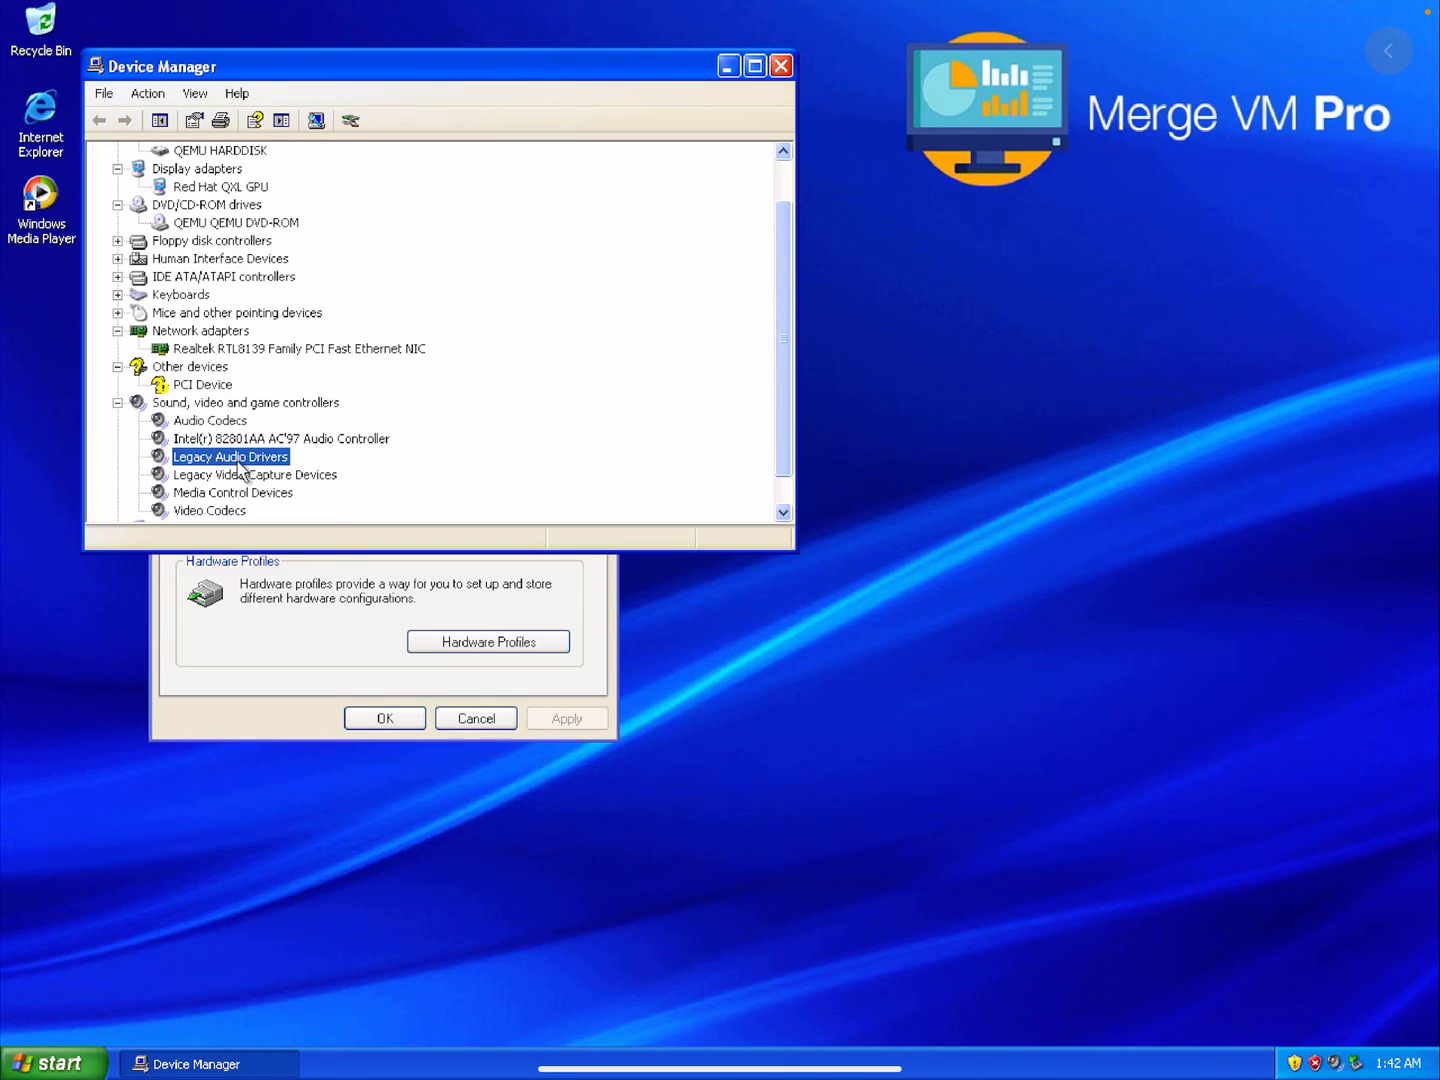
Step: Review the audio controller and USB host controller entries in Device Manager
click(282, 438)
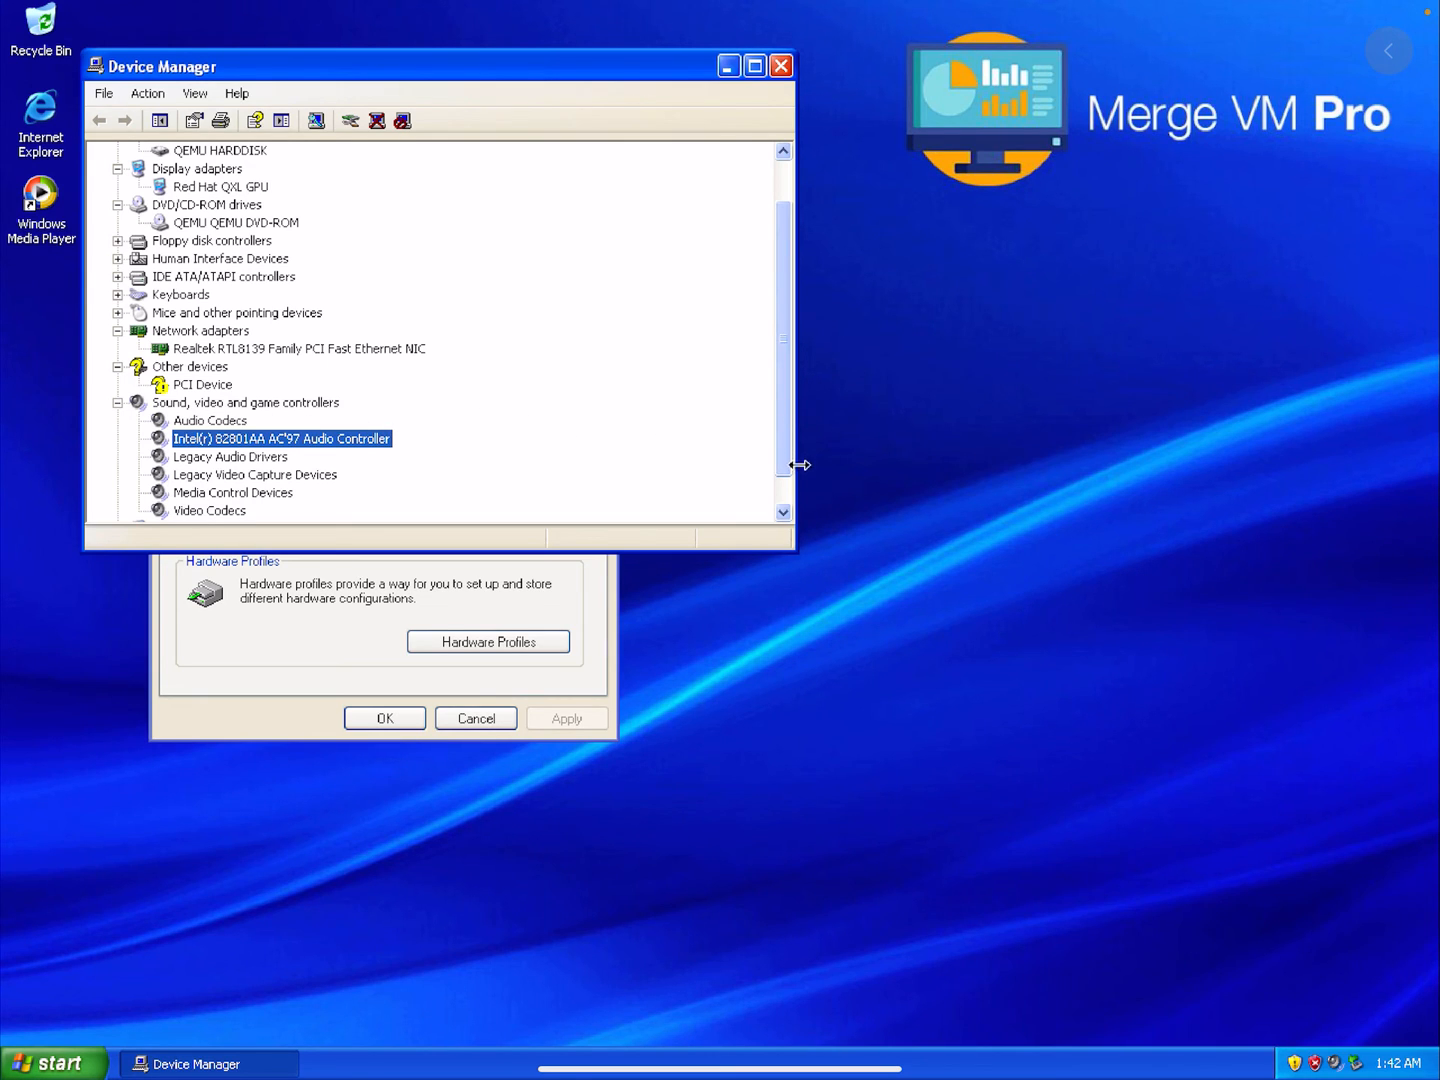
scroll(down, 3)
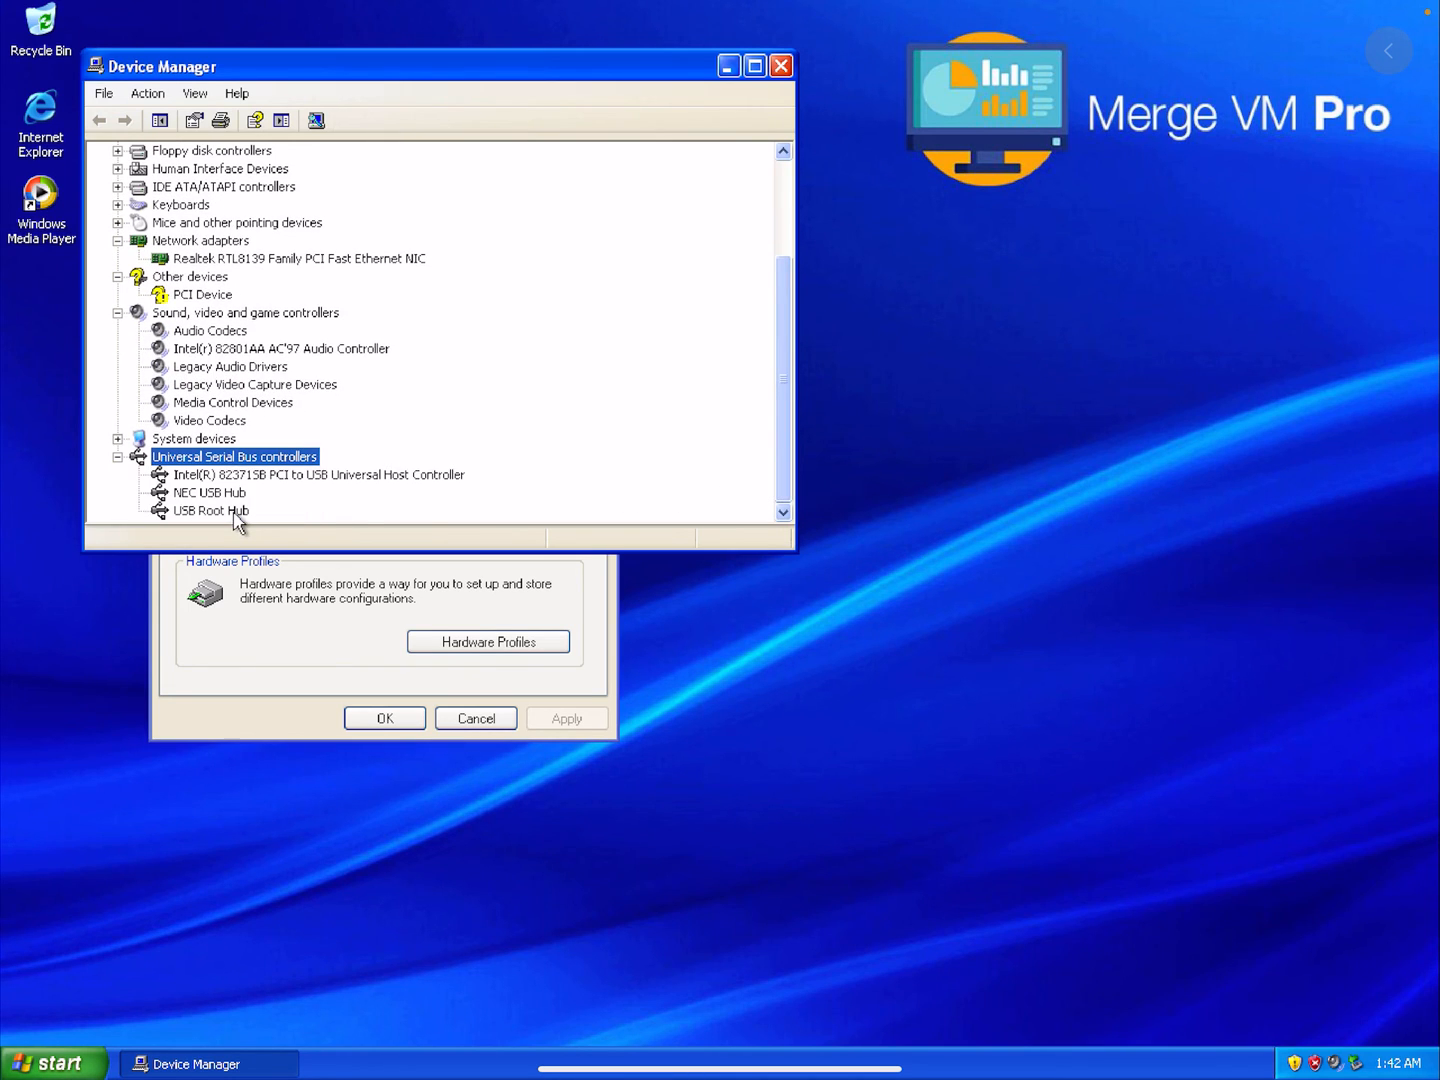
mouse_move(244, 500)
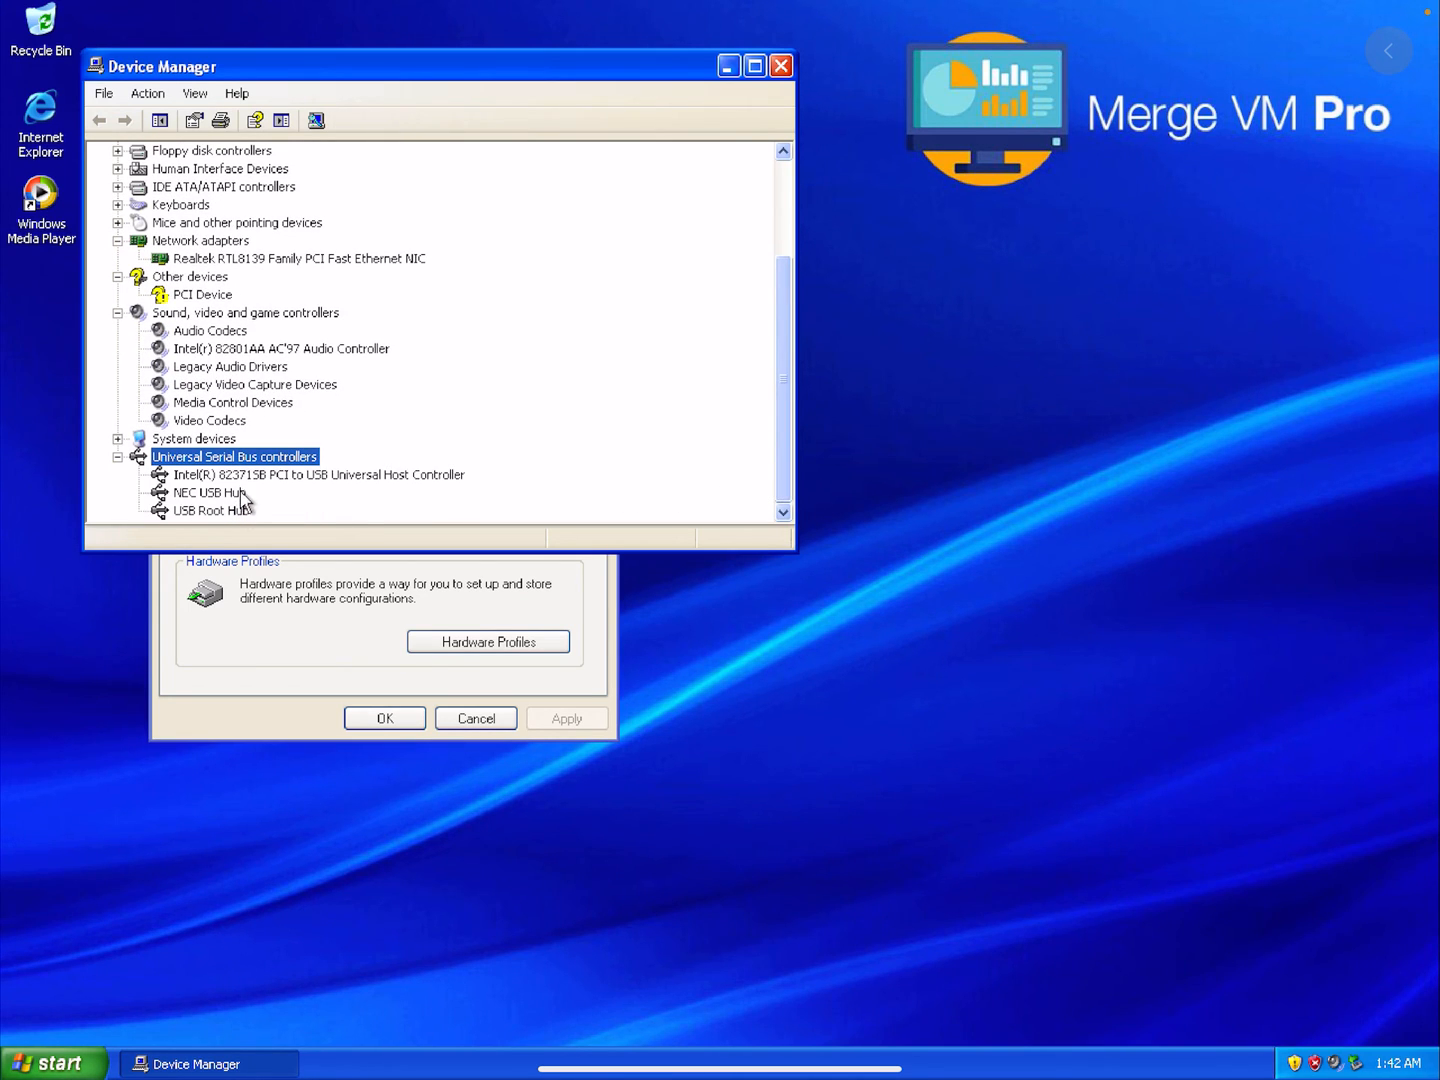
click(318, 474)
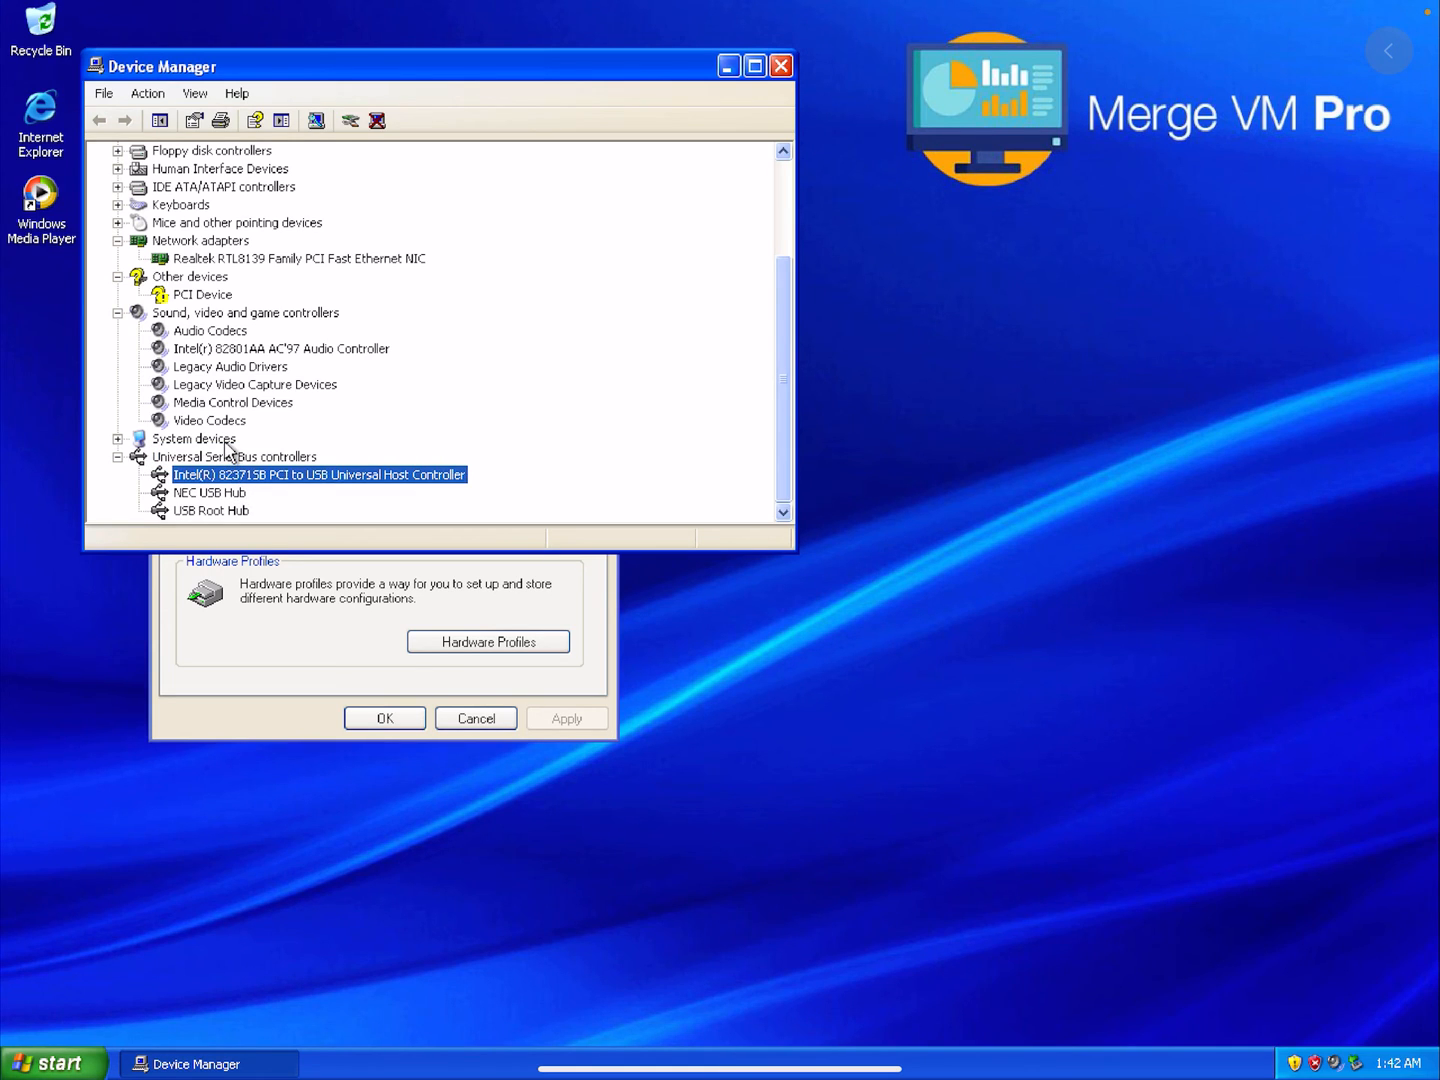
mouse_move(228, 332)
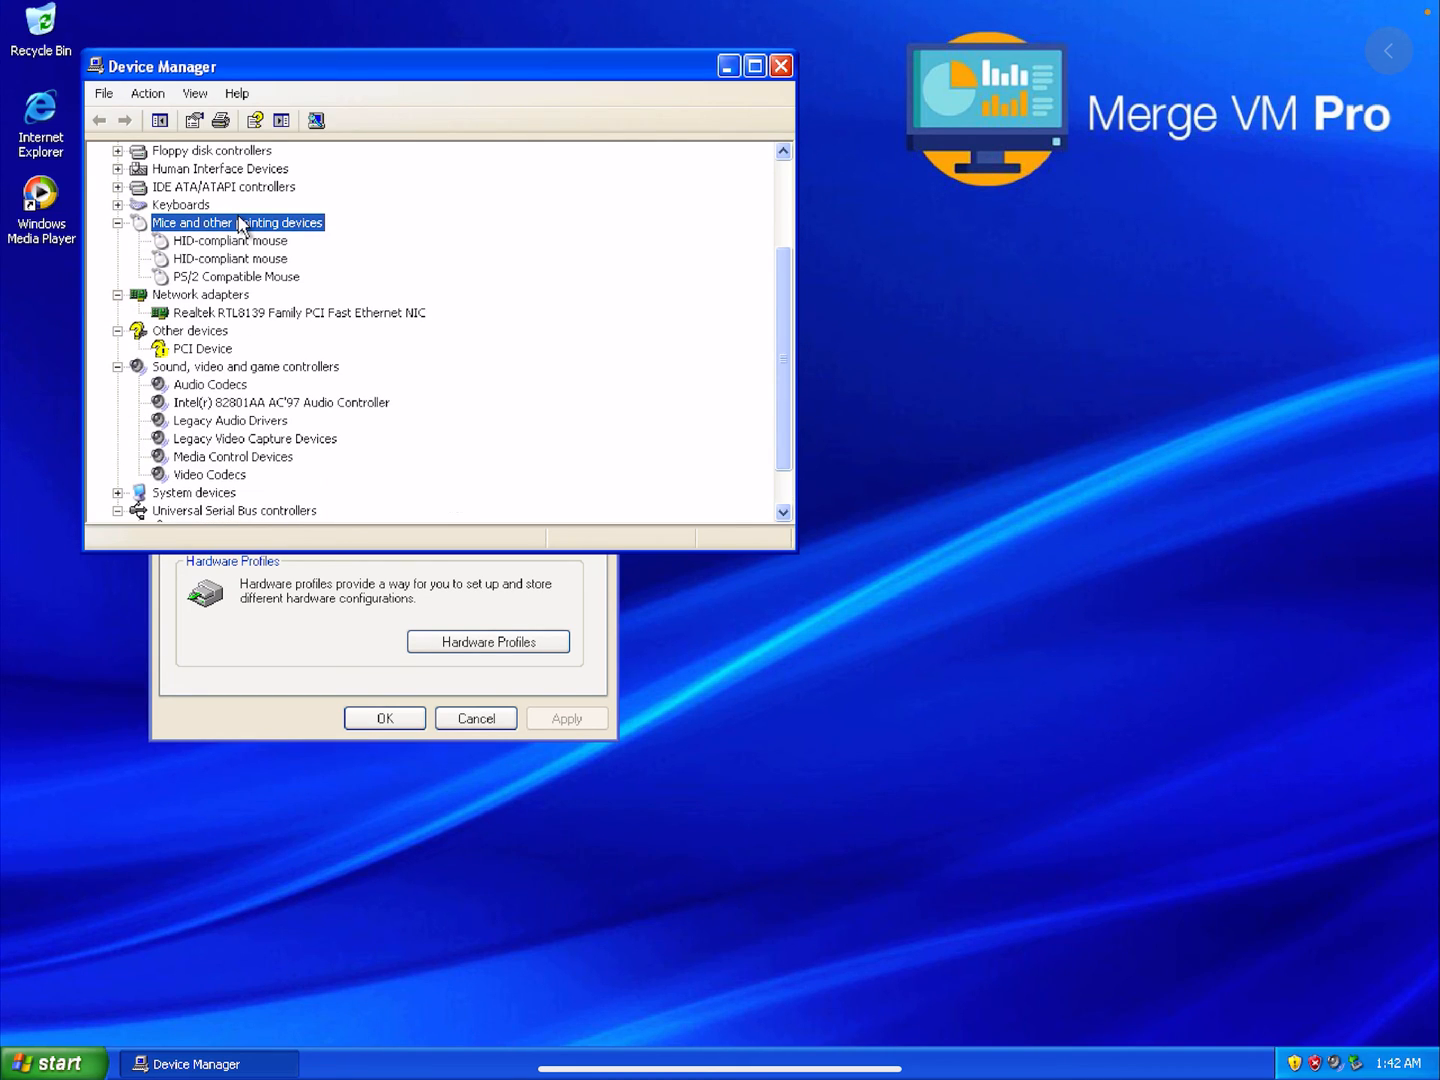
mouse_move(210, 216)
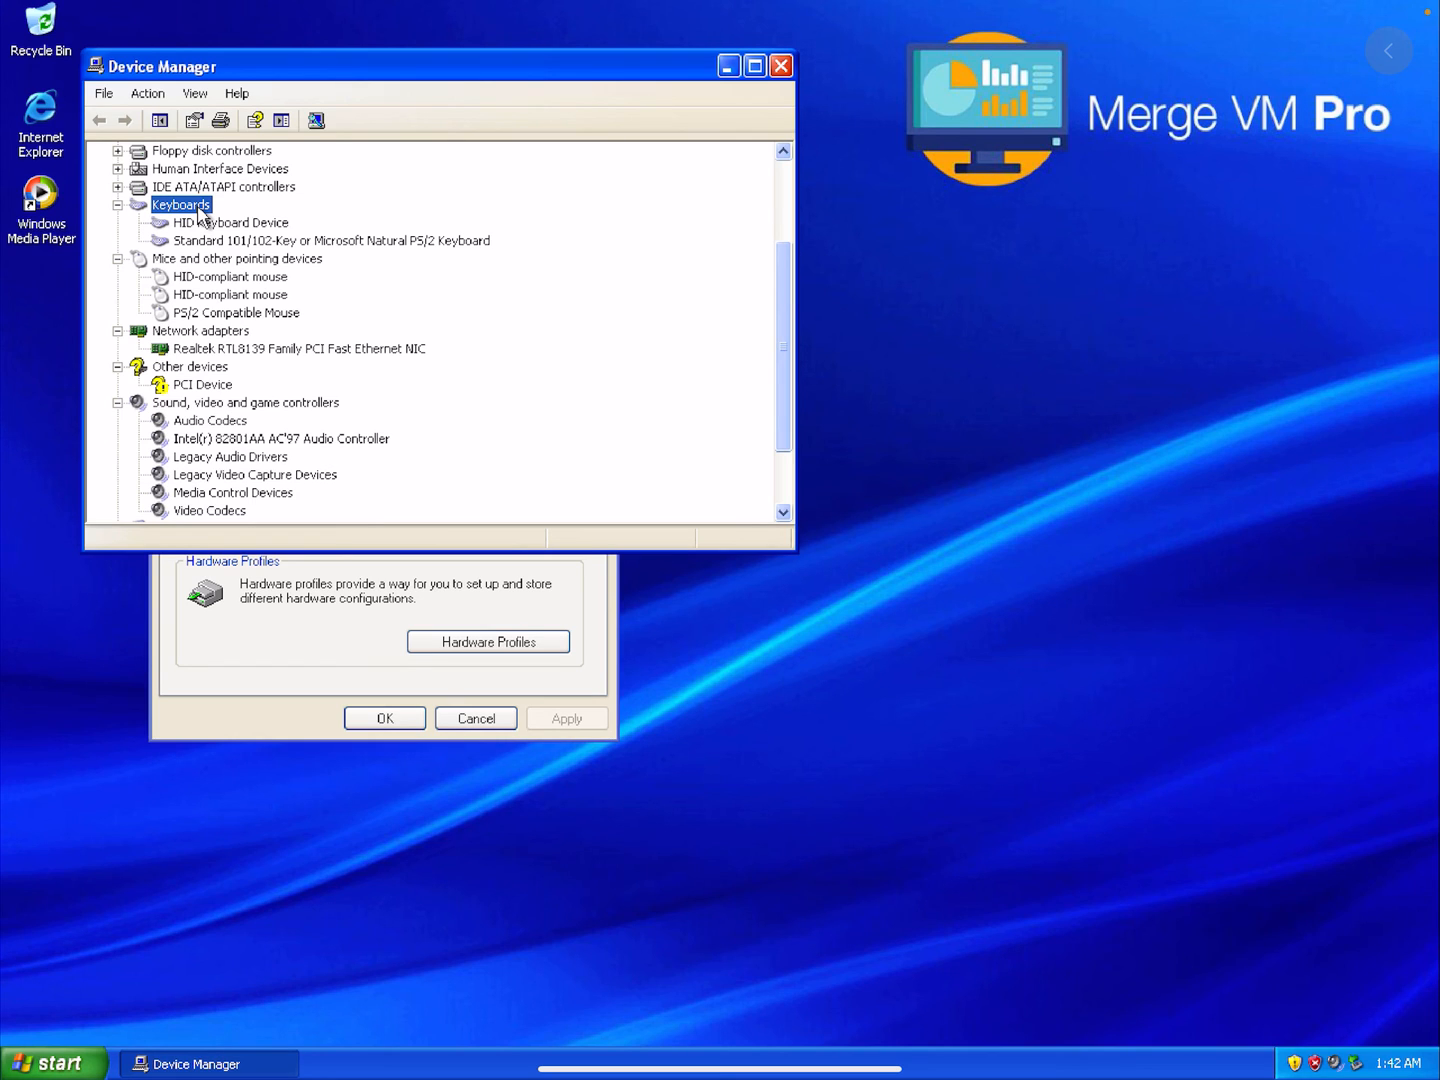
mouse_move(756, 112)
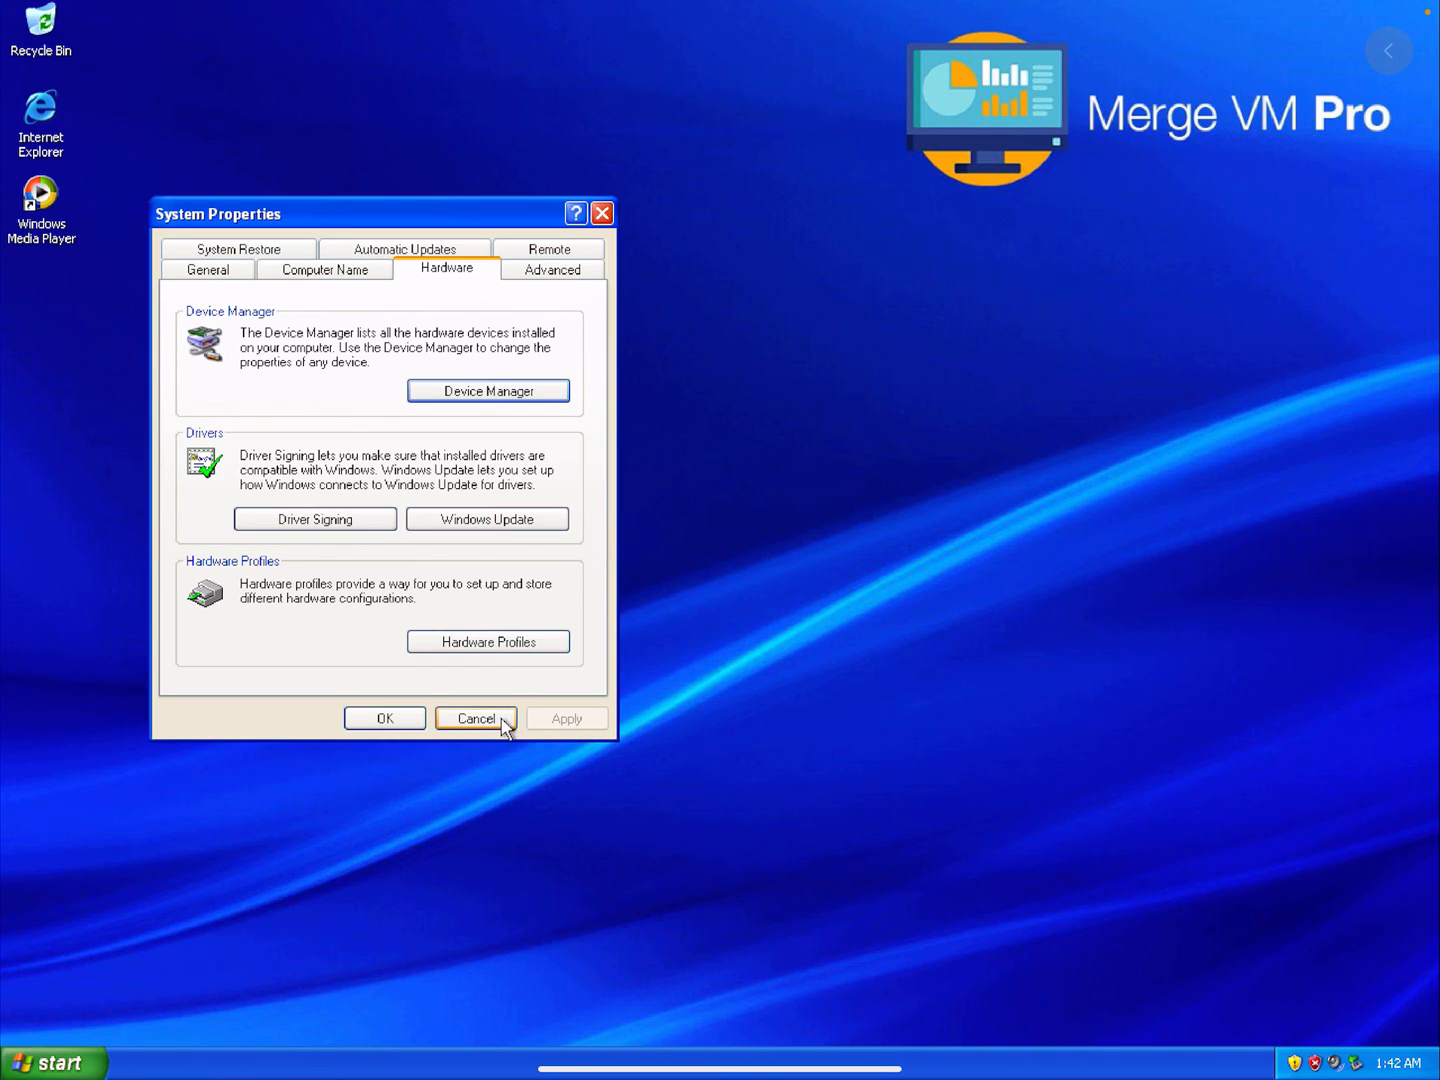
Step: Cancel out of System Properties and bring up the Windows Start menu
click(476, 718)
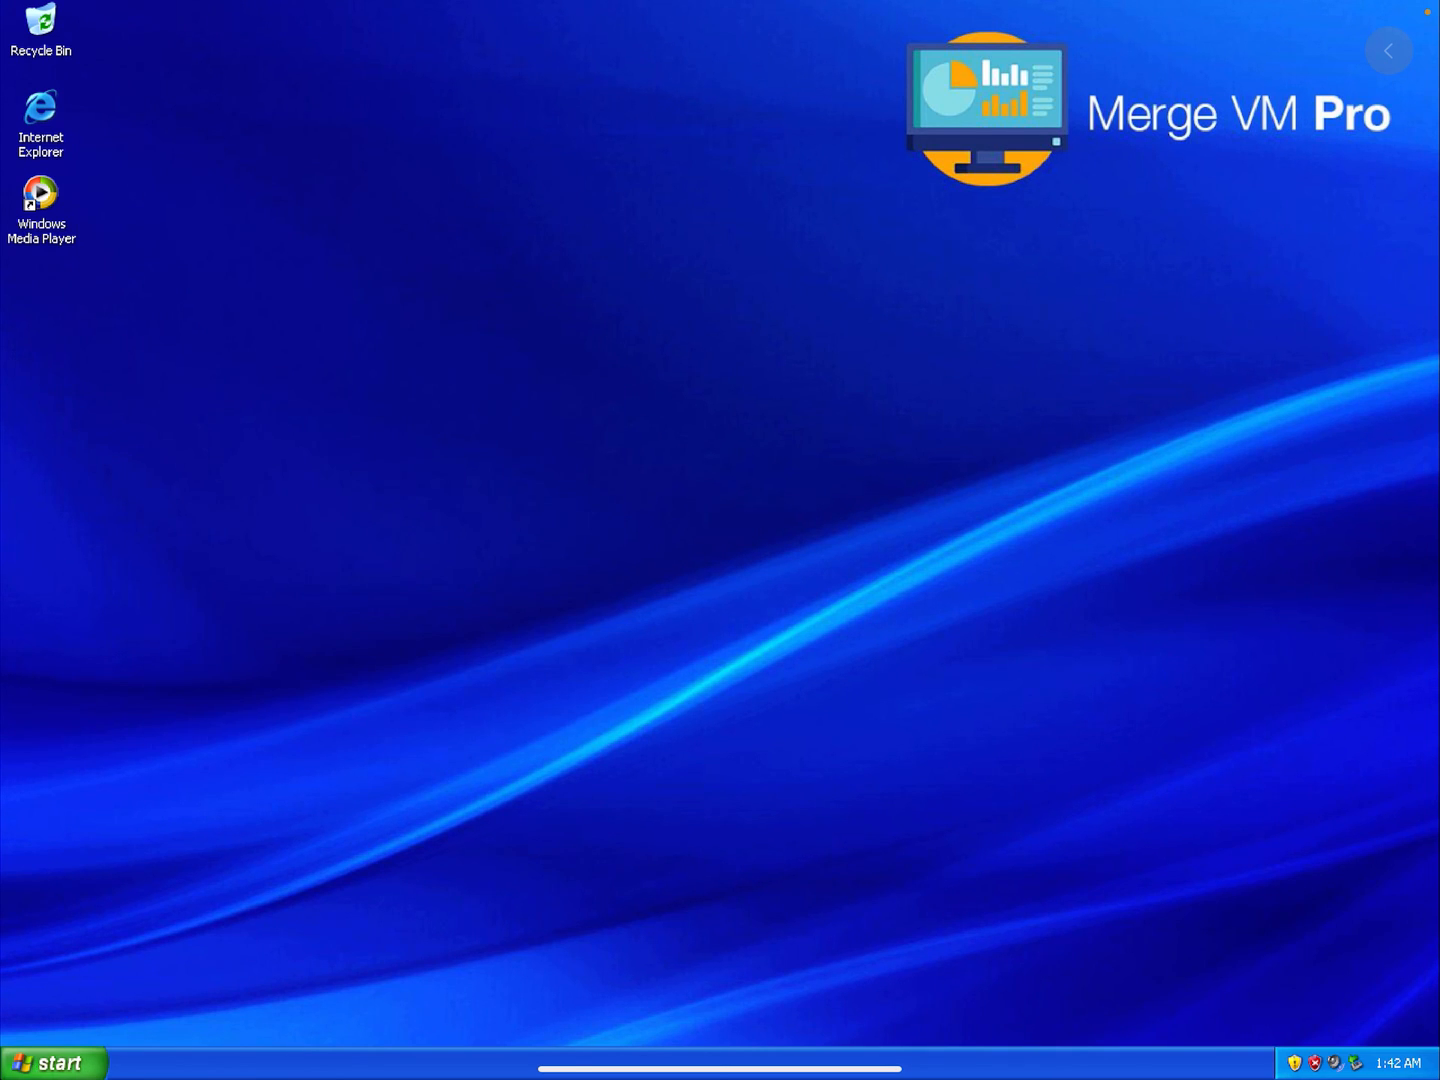
click(52, 1062)
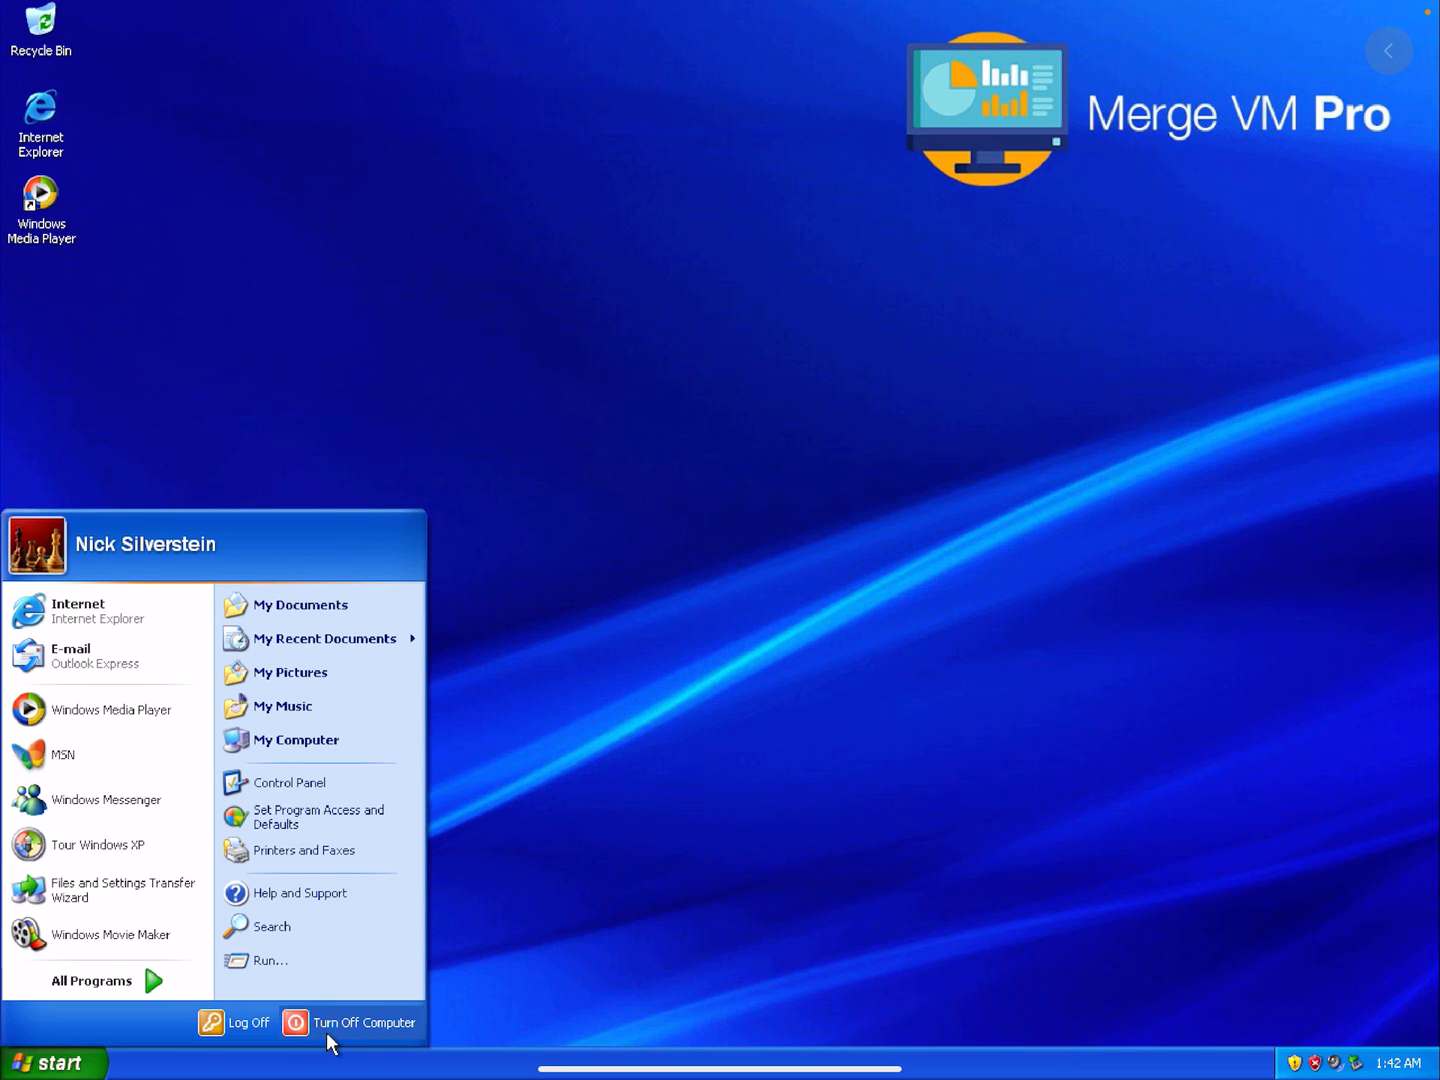